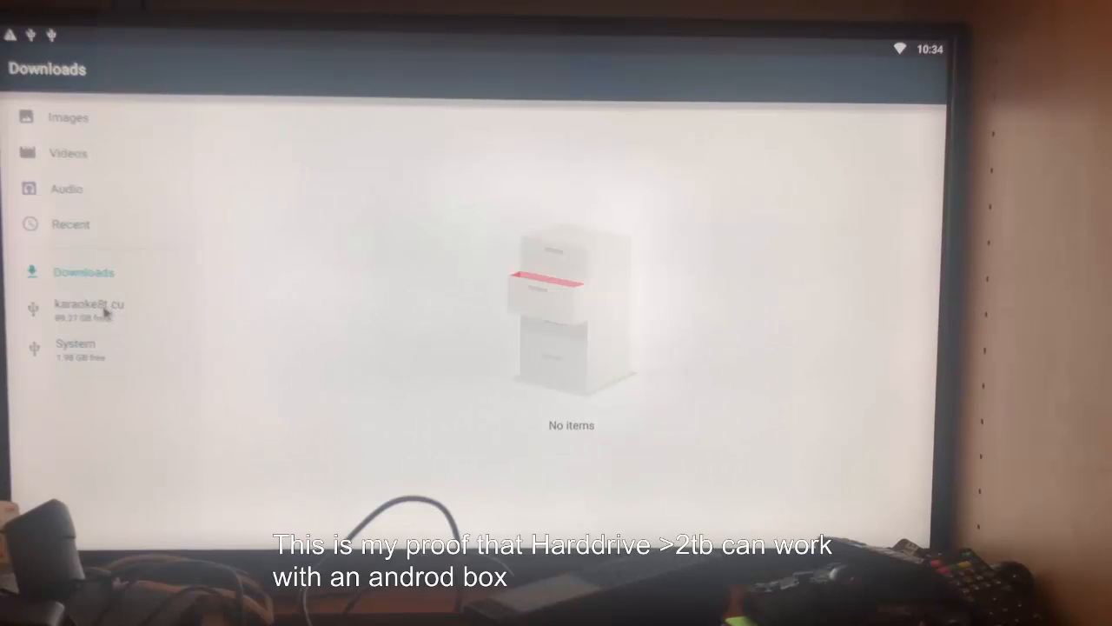
Show the karaoke8t cu drive's top-level folders, including KaraokeAnd… and Android.
left_click(88, 309)
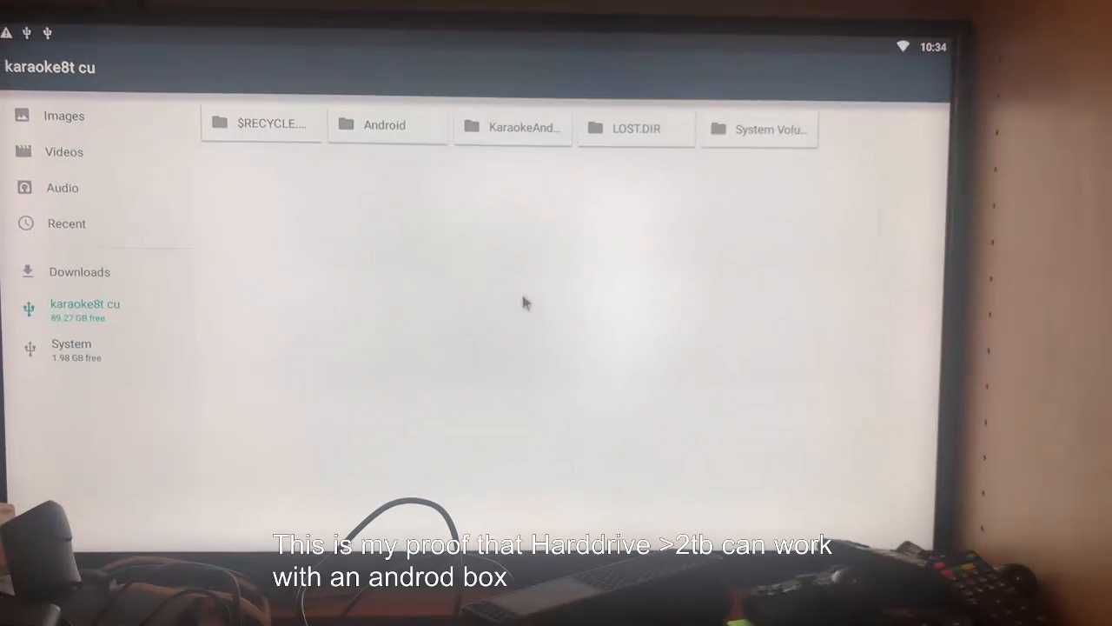
mouse_move(524, 156)
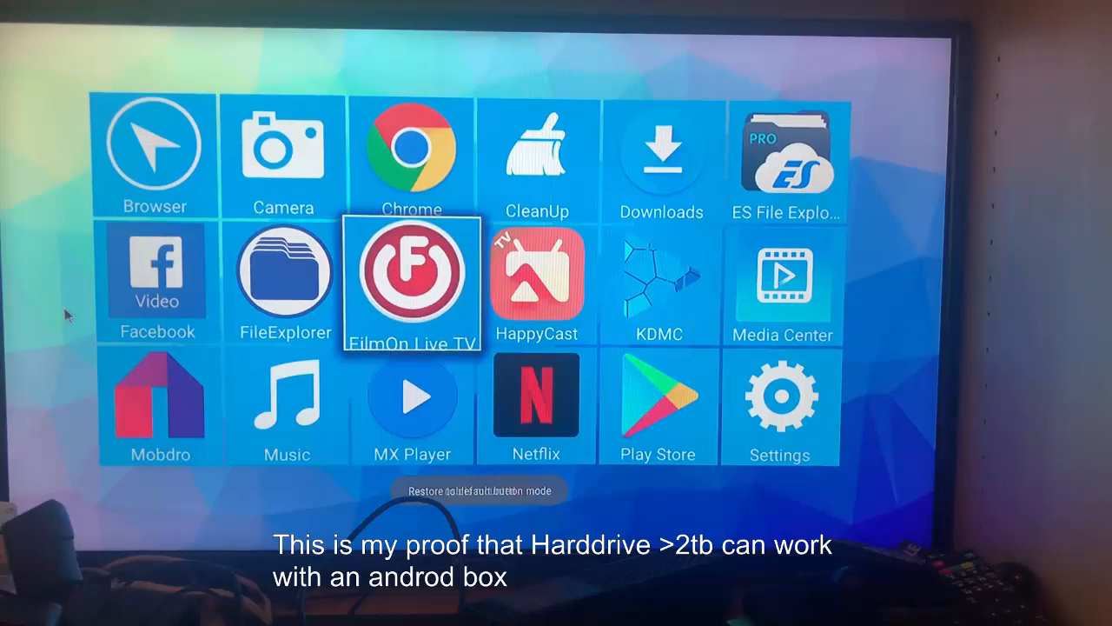
List the USB volumes 0EA708DA0EA708DA and 94B2FFF7B2FFDBA4 in FileExplorer.
left_click(284, 278)
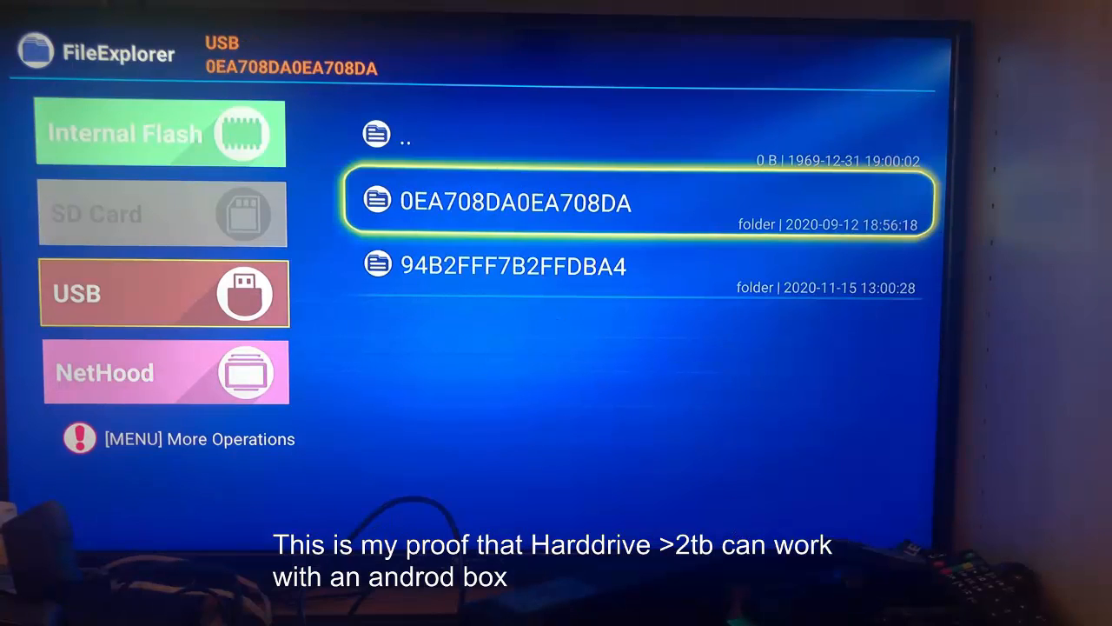
key("Down")
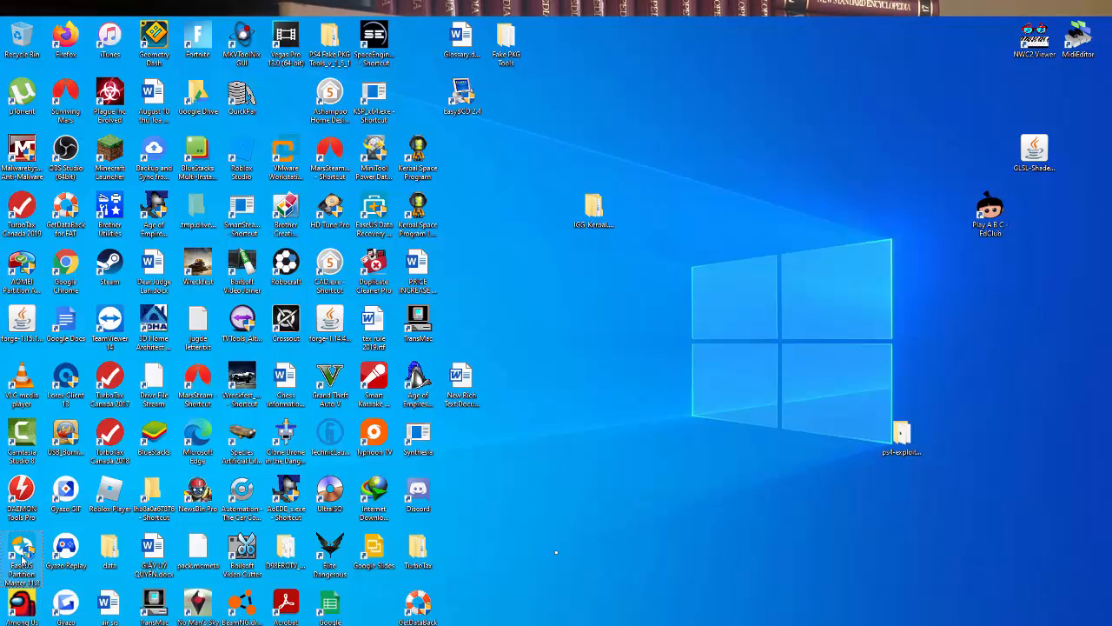
mouse_move(493, 412)
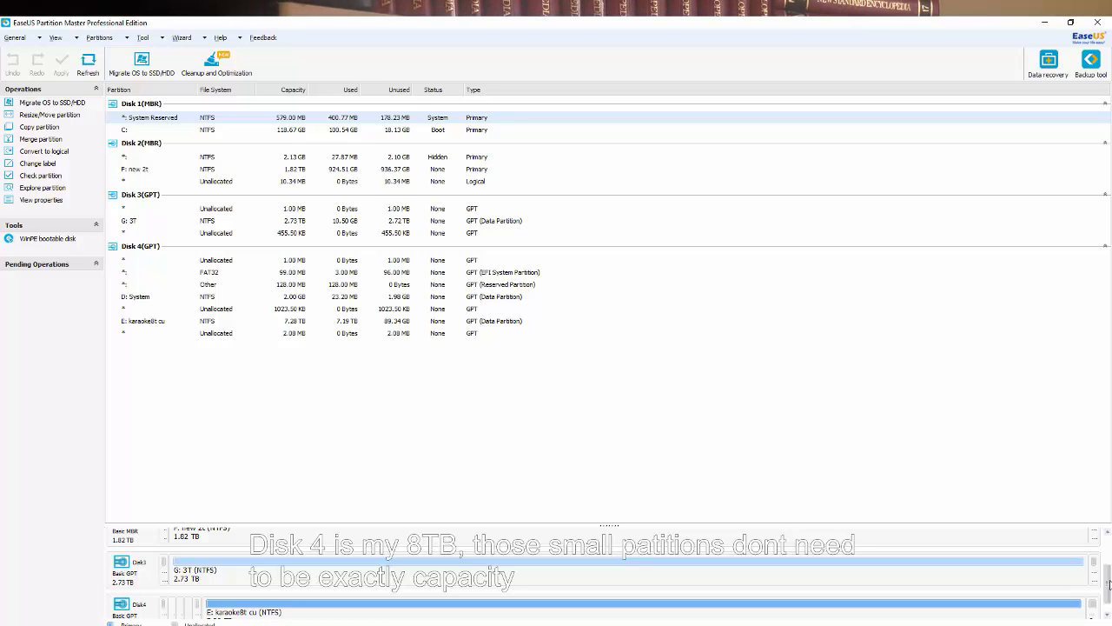
mouse_move(504, 425)
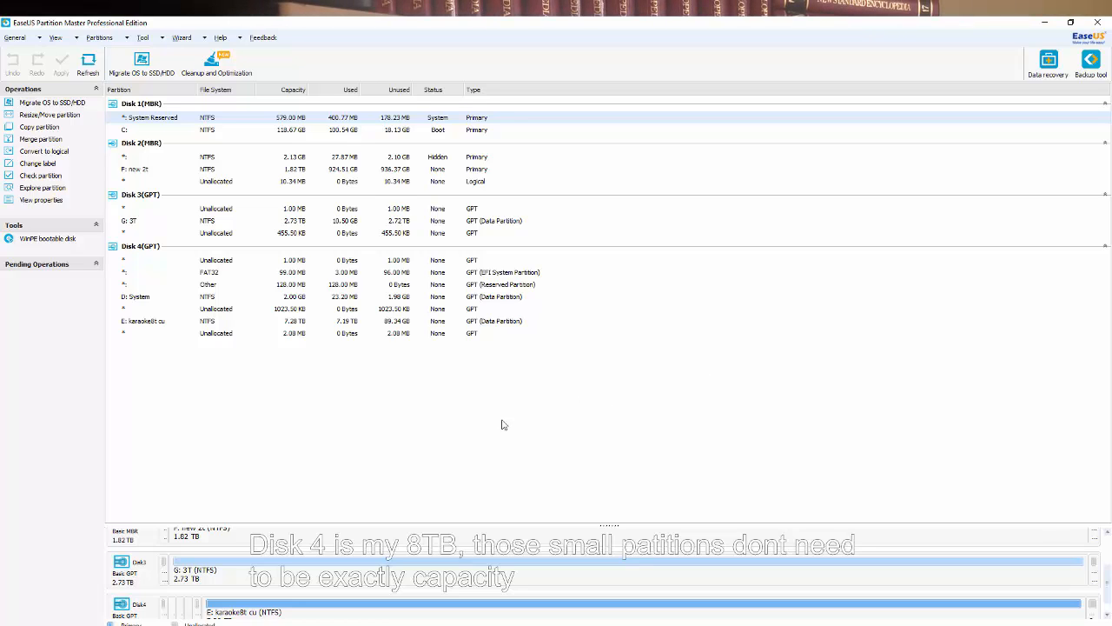
mouse_move(204, 338)
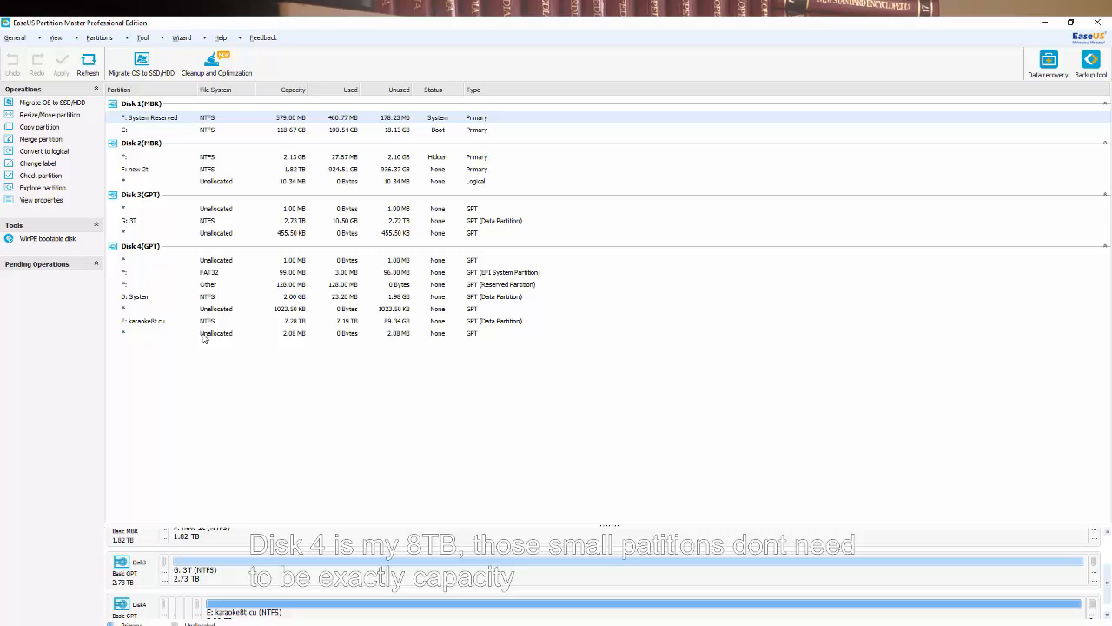
mouse_move(135, 254)
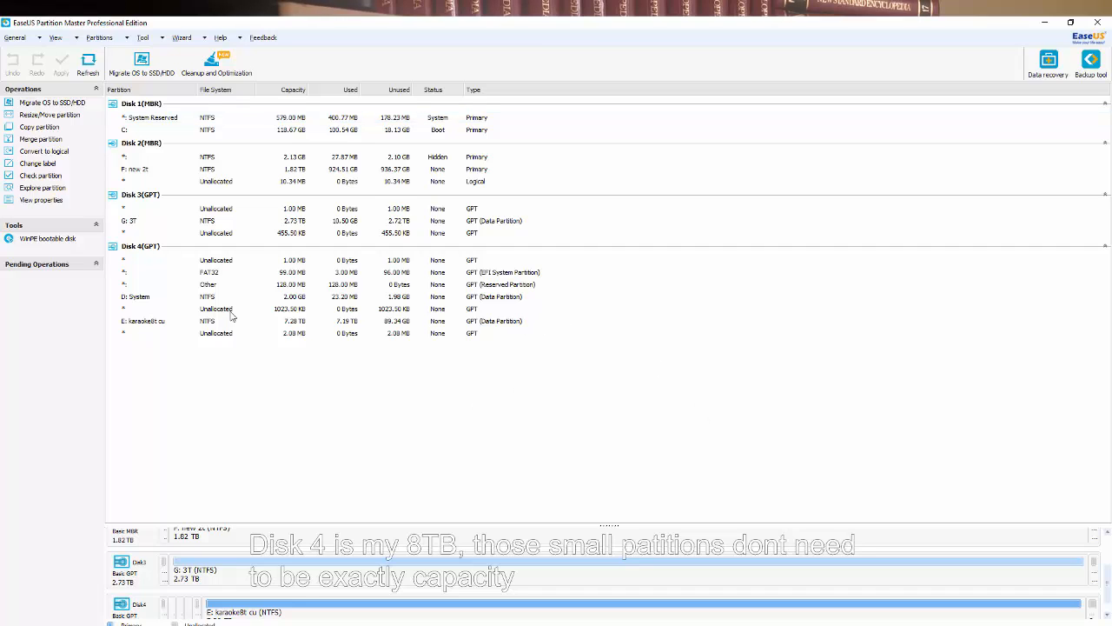
mouse_move(171, 428)
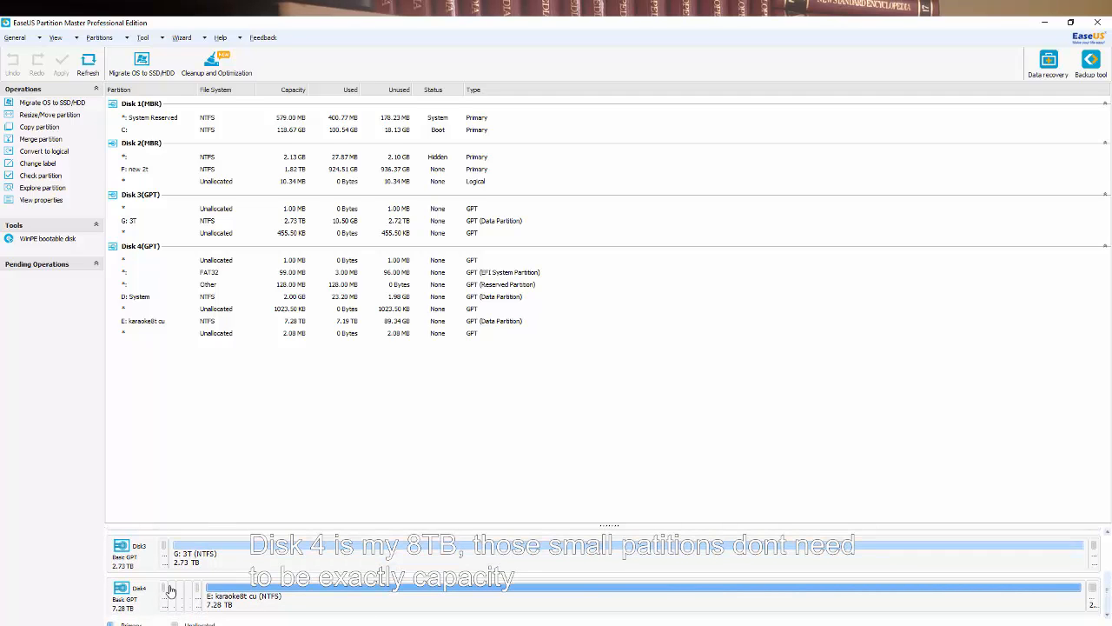
mouse_move(168, 603)
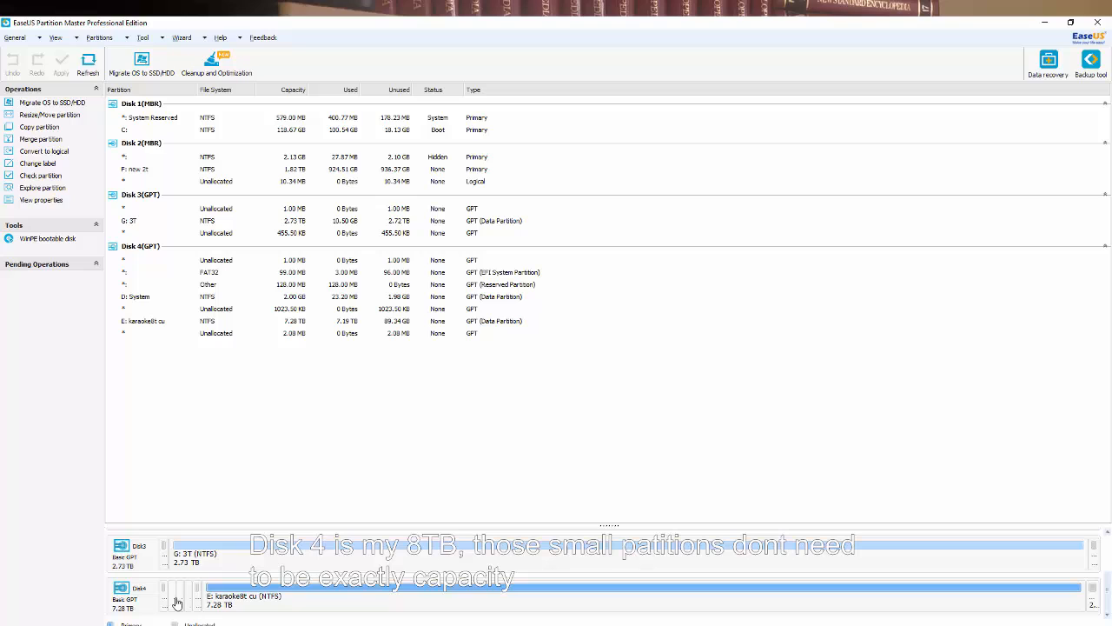
mouse_move(179, 596)
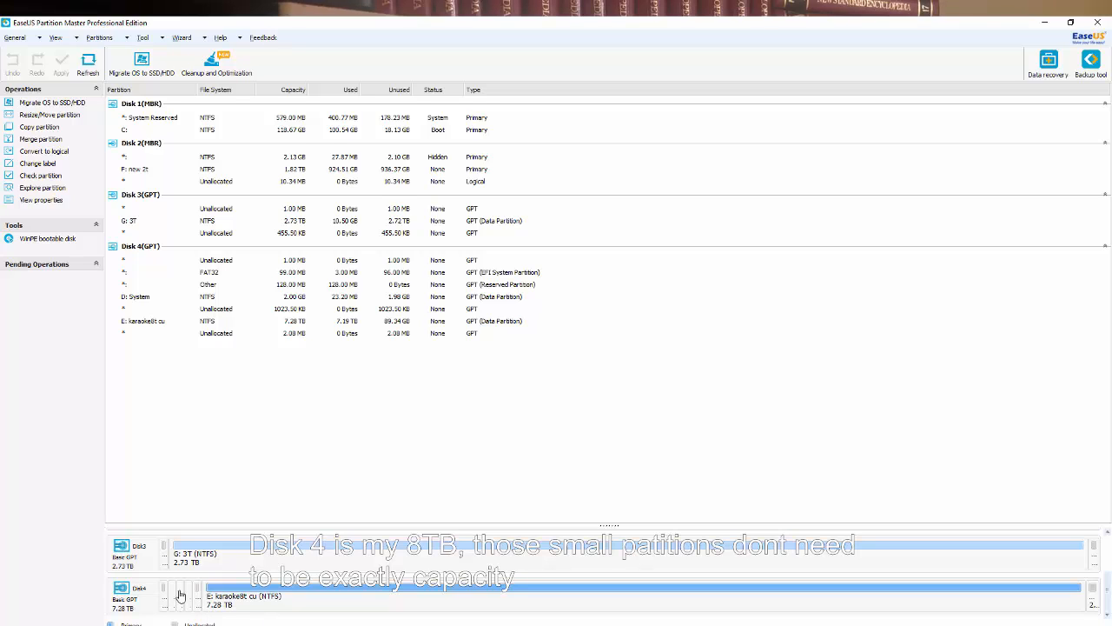
mouse_move(170, 596)
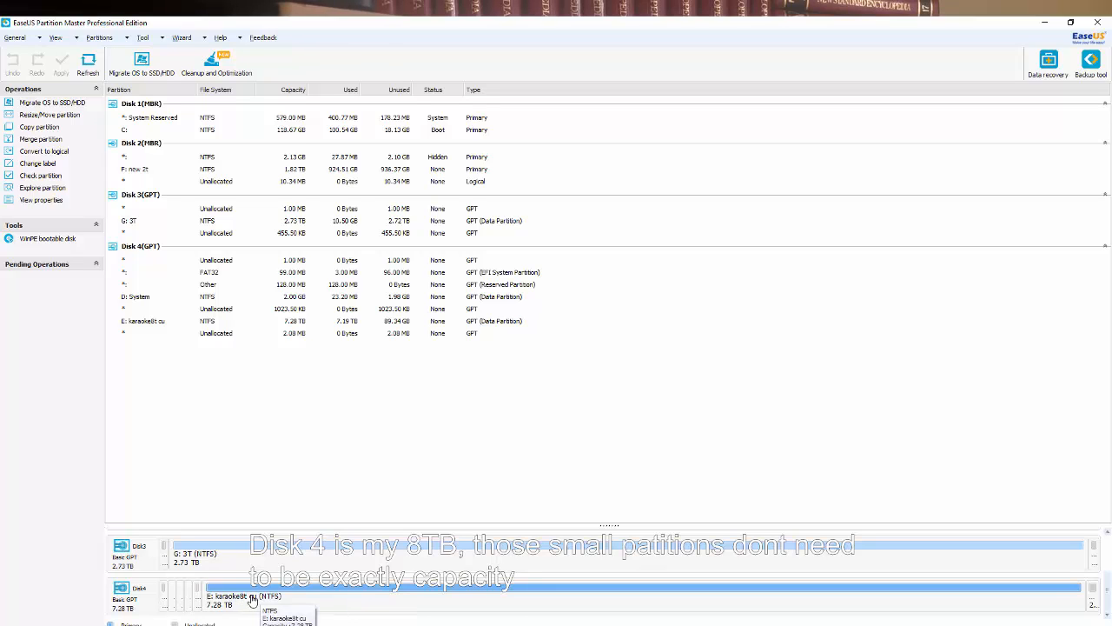
mouse_move(304, 304)
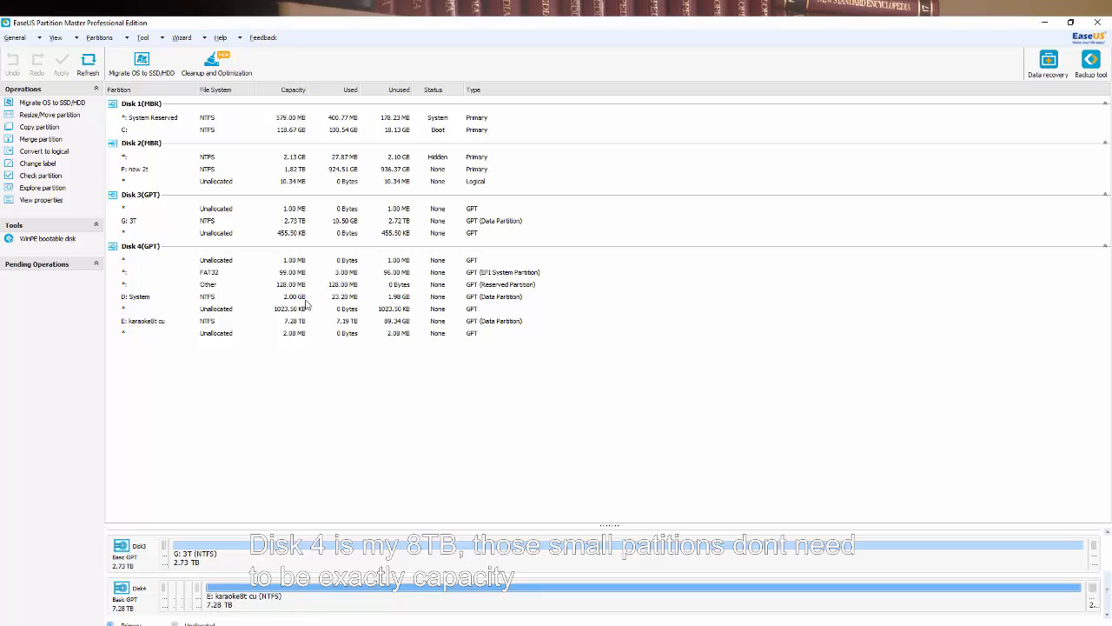
mouse_move(225, 272)
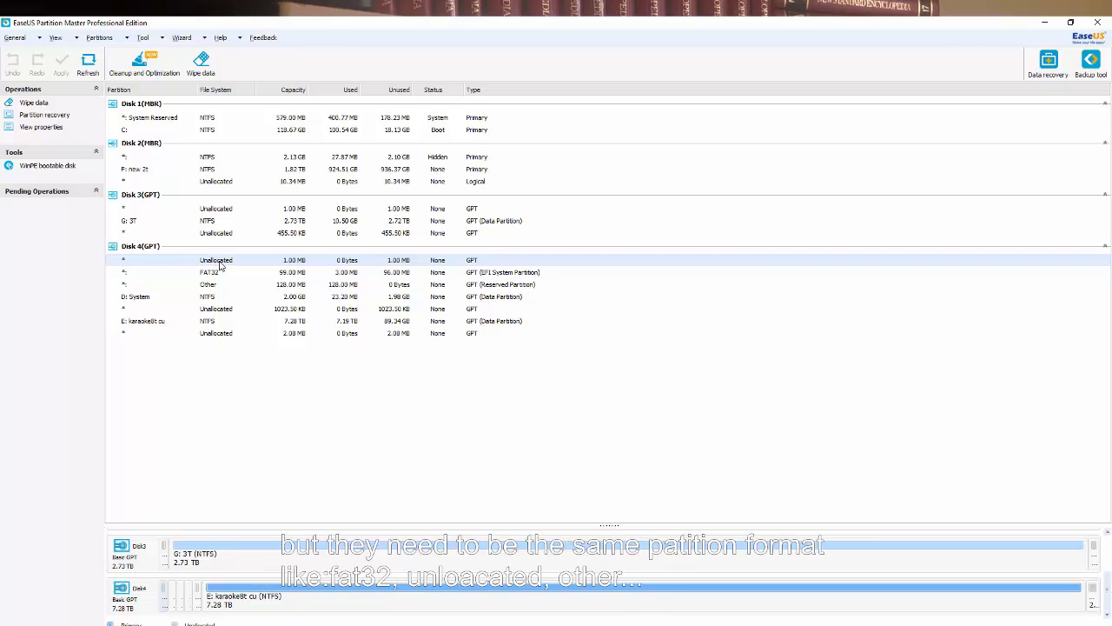
mouse_move(477, 265)
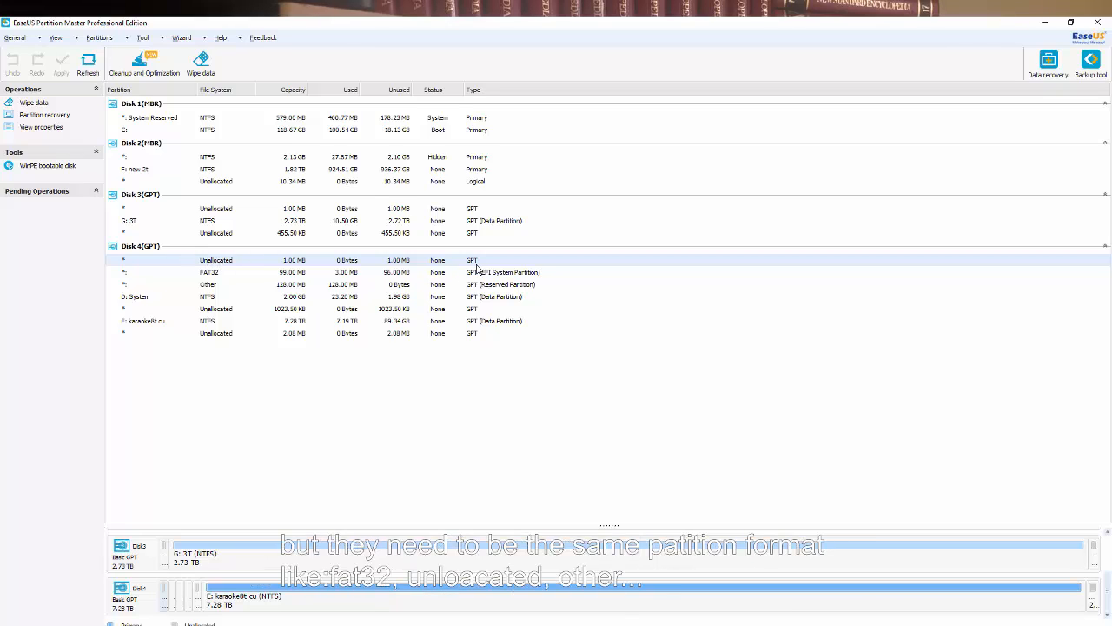
left_click(209, 272)
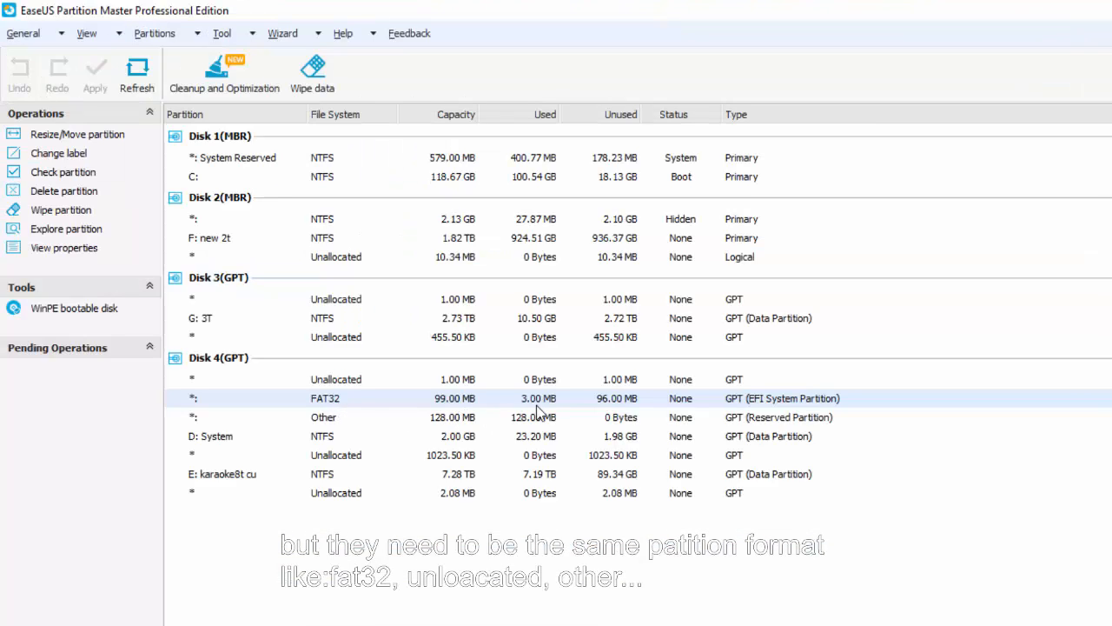
mouse_move(841, 419)
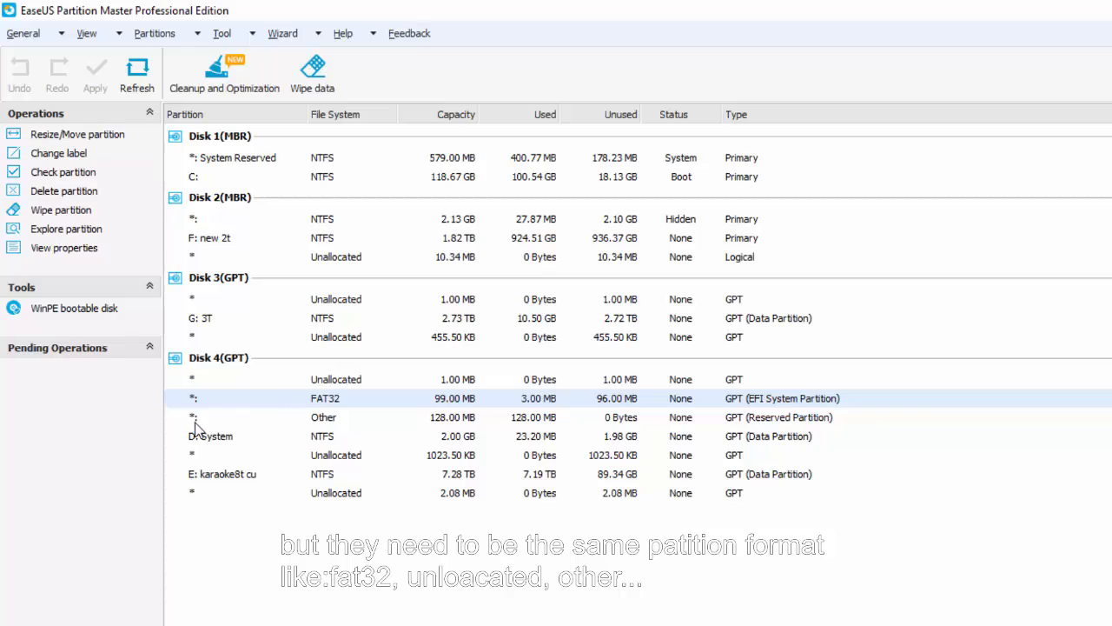
left_click(324, 417)
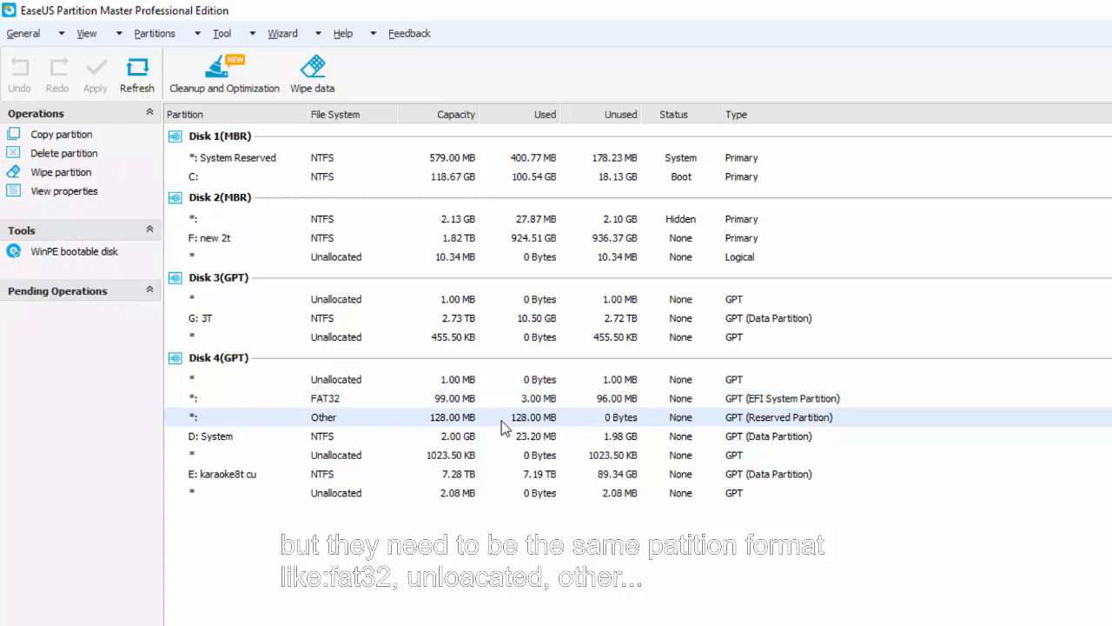
mouse_move(545, 429)
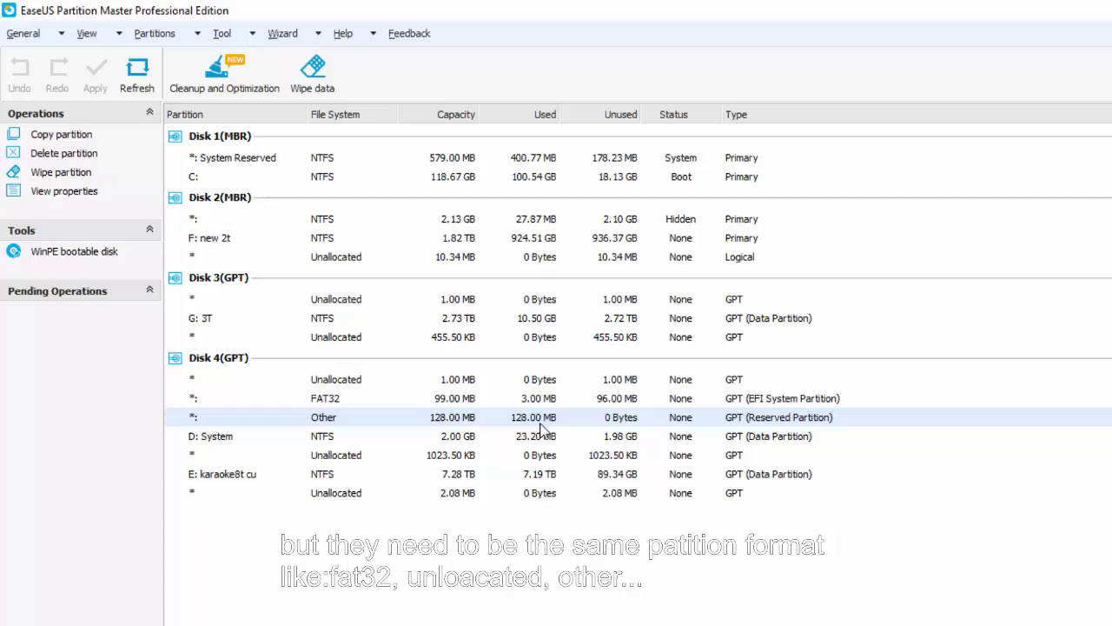
mouse_move(226, 436)
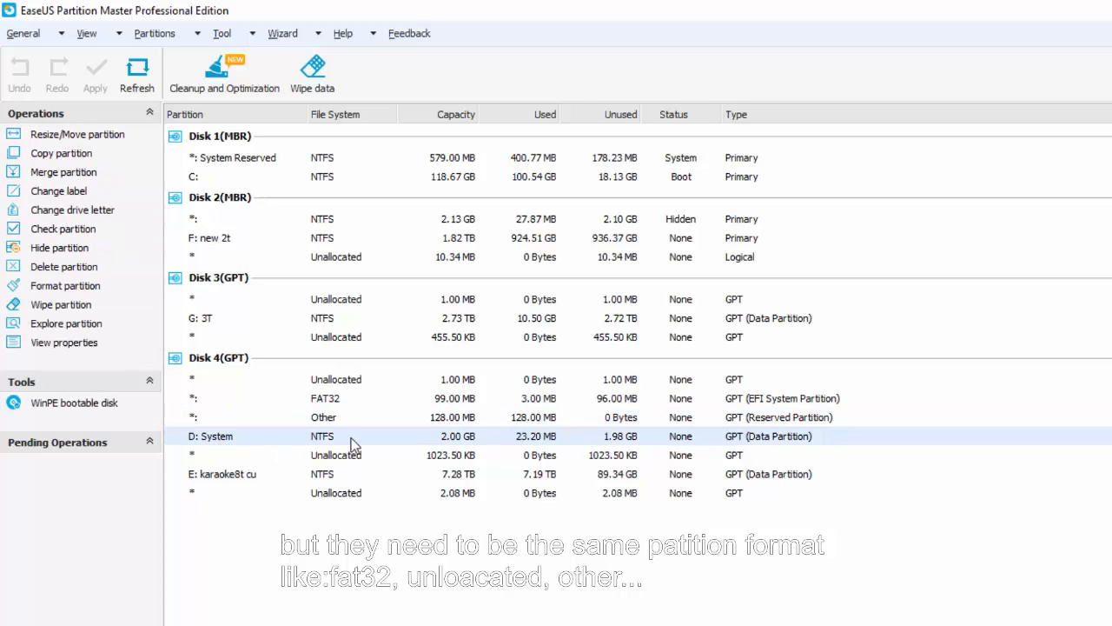
mouse_move(787, 448)
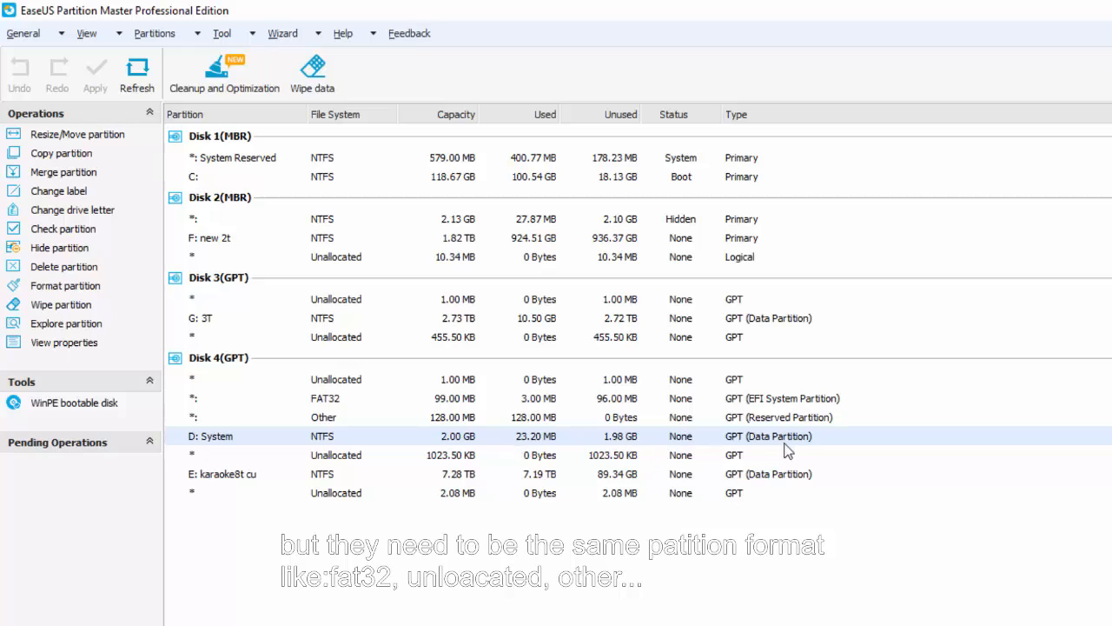
mouse_move(293, 509)
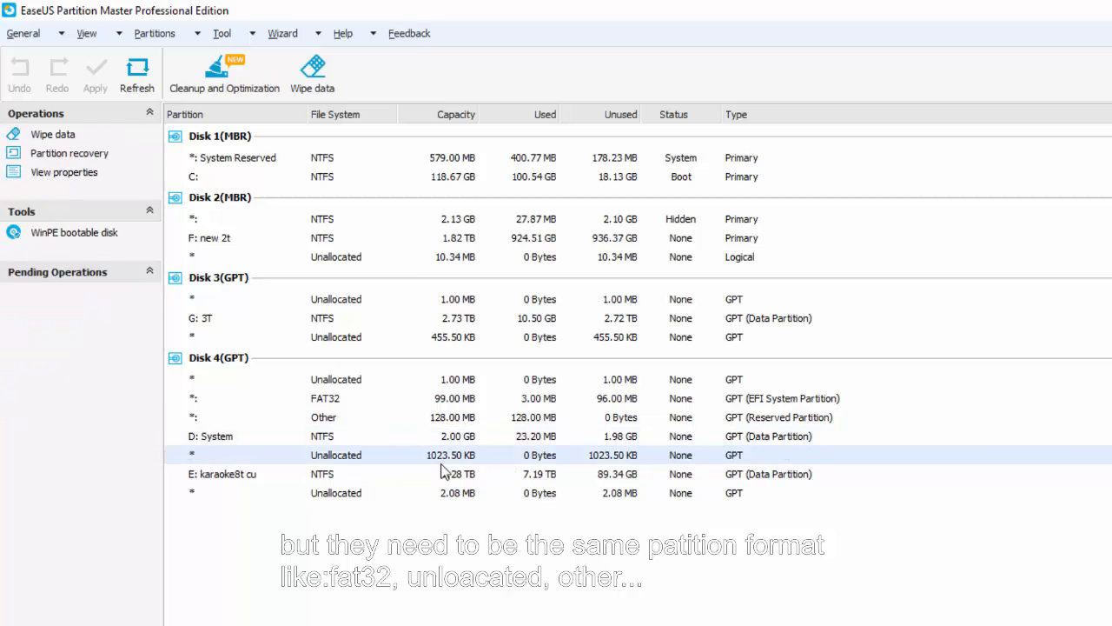
mouse_move(450, 464)
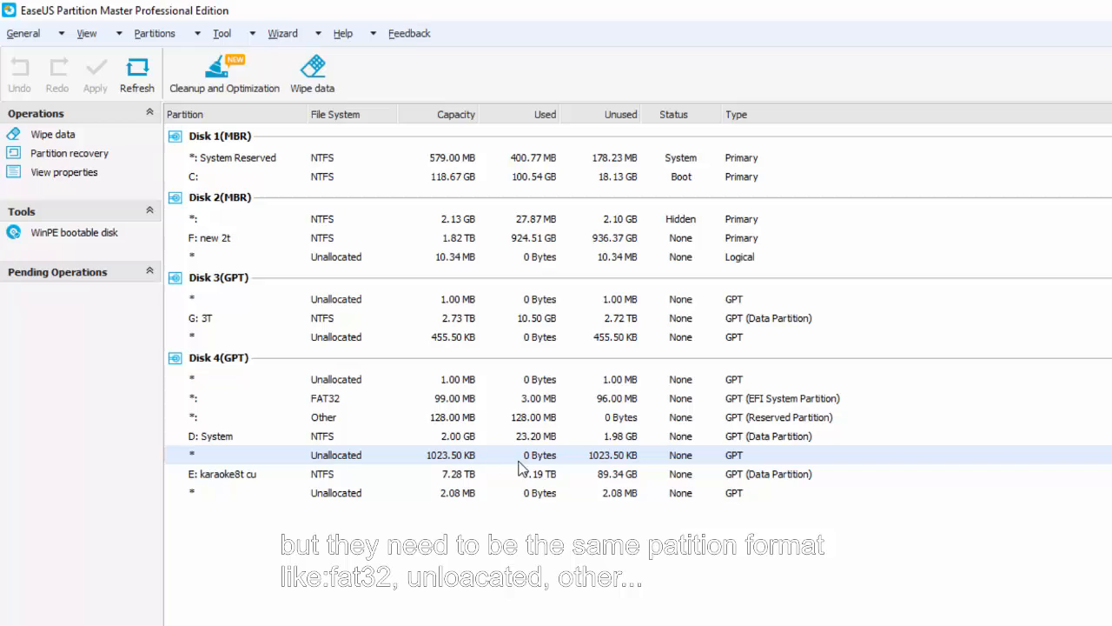
mouse_move(627, 462)
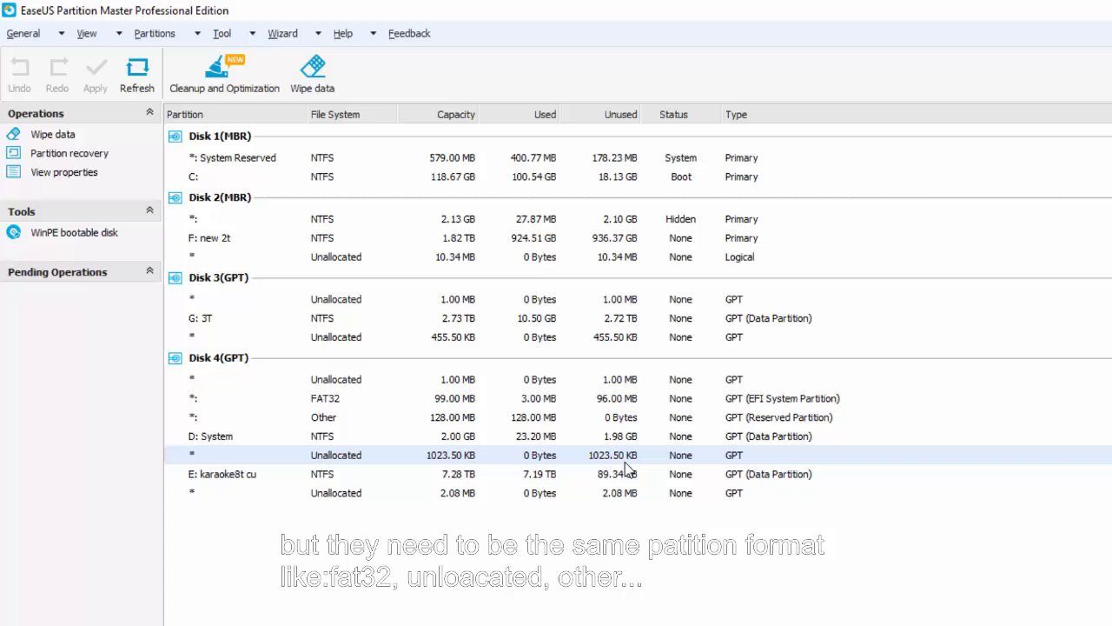
mouse_move(259, 498)
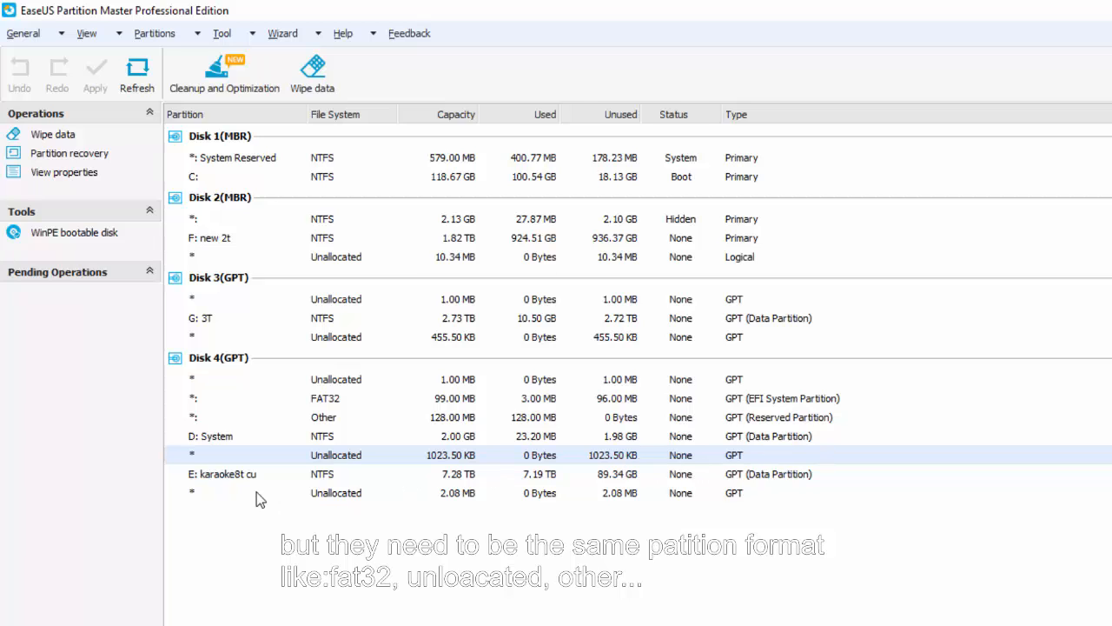
left_click(222, 473)
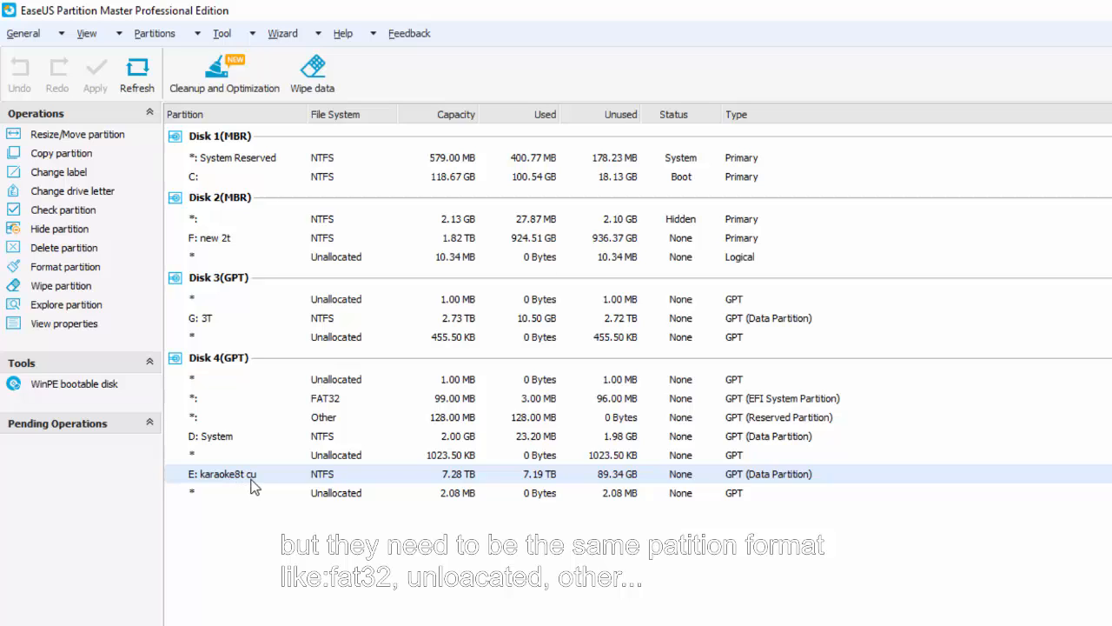
mouse_move(217, 508)
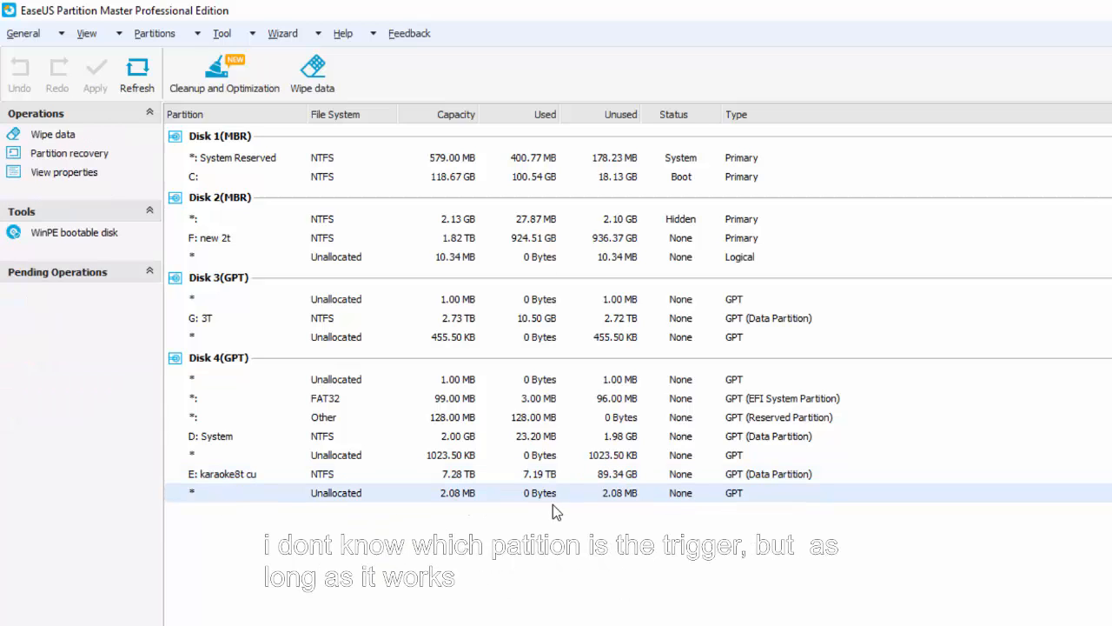
mouse_move(265, 483)
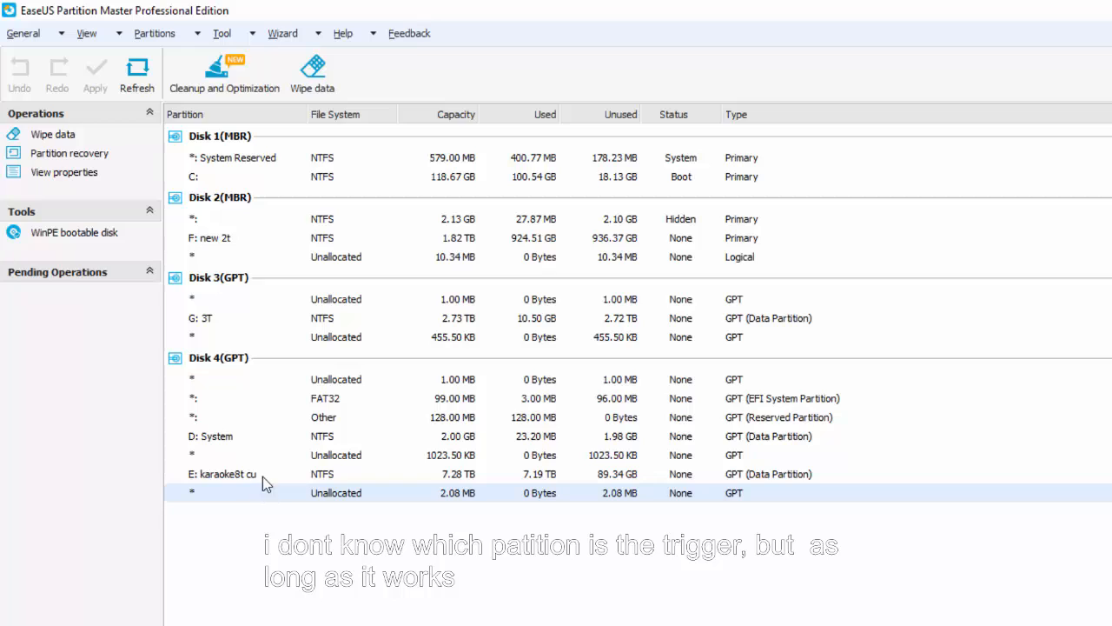
mouse_move(222, 409)
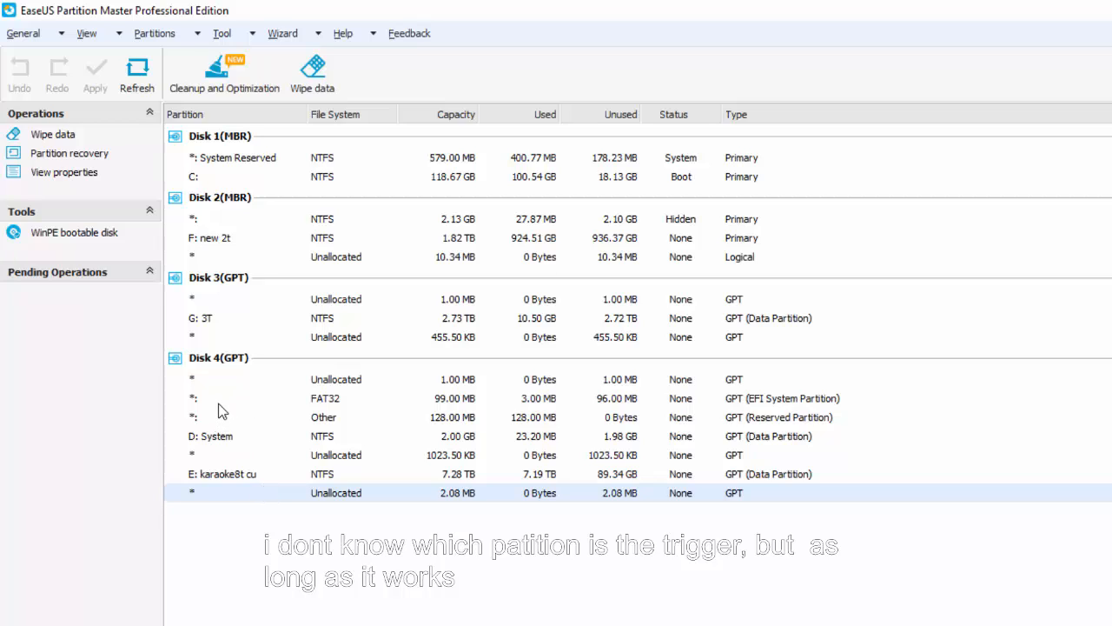
mouse_move(601, 361)
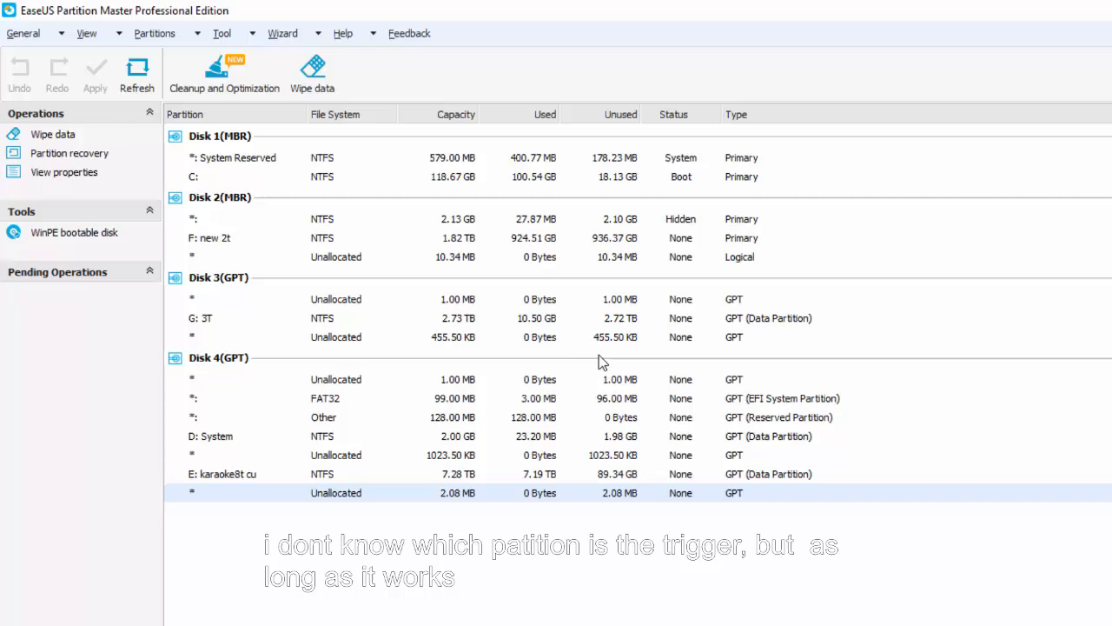
mouse_move(523, 369)
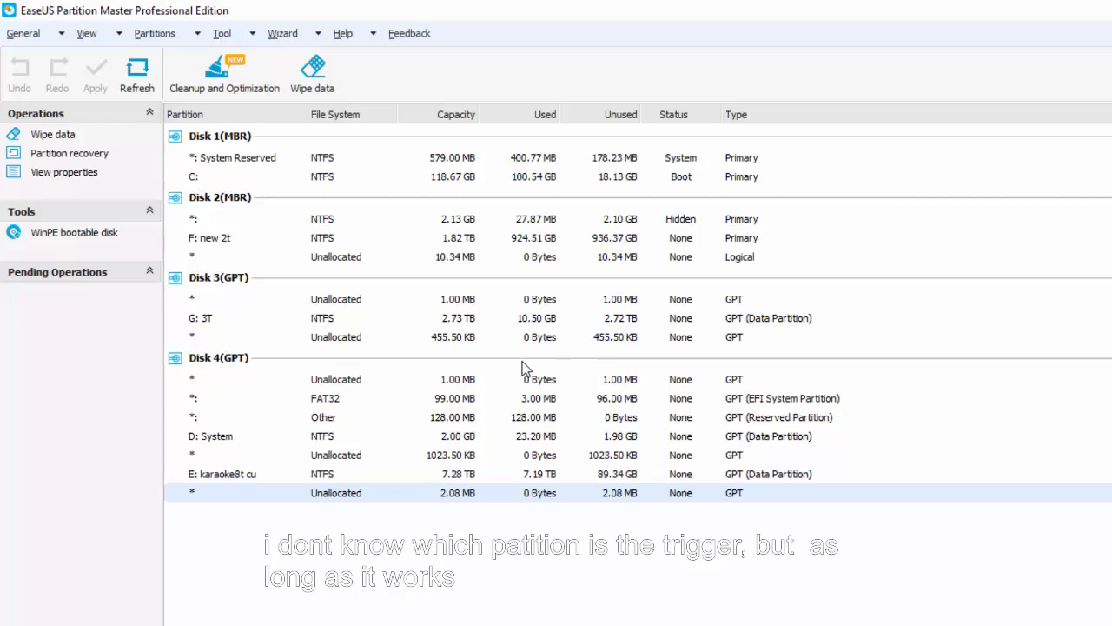
mouse_move(257, 364)
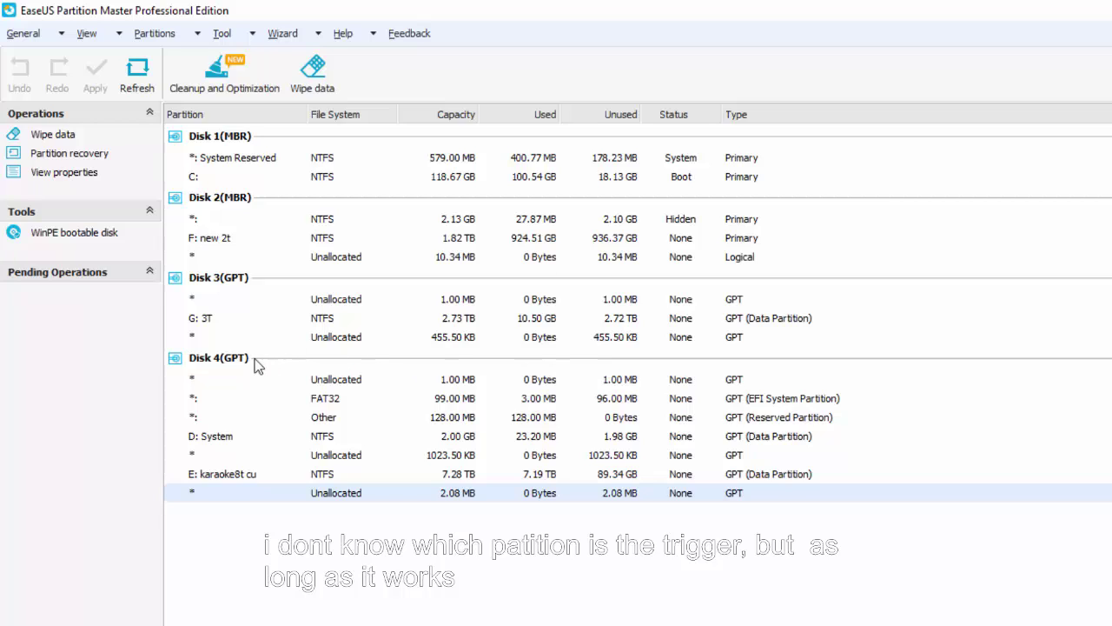
mouse_move(181, 398)
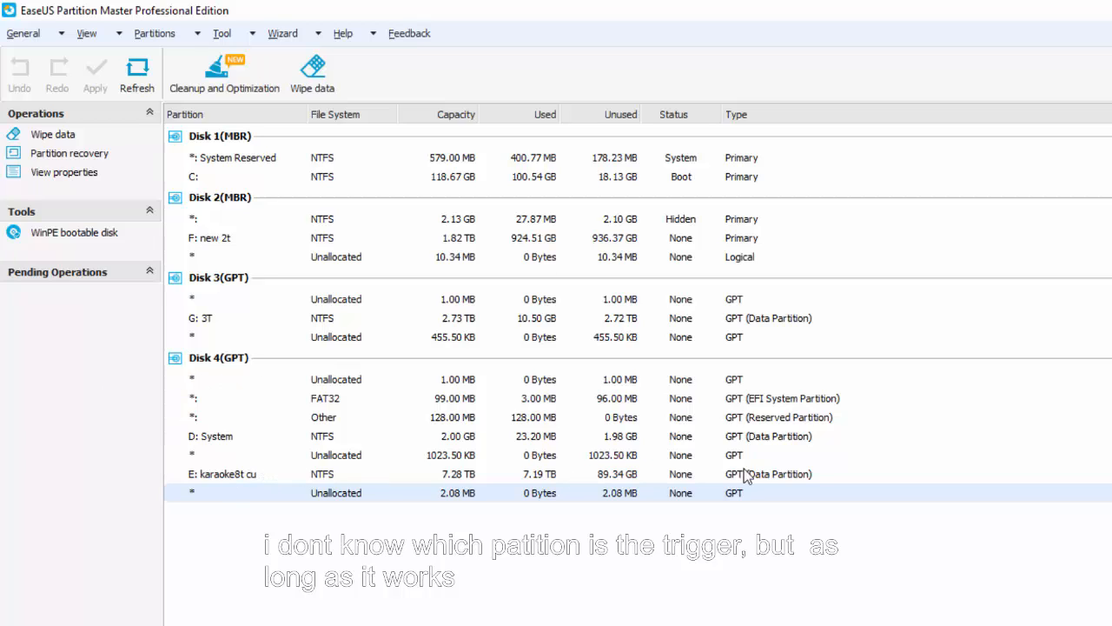
mouse_move(893, 450)
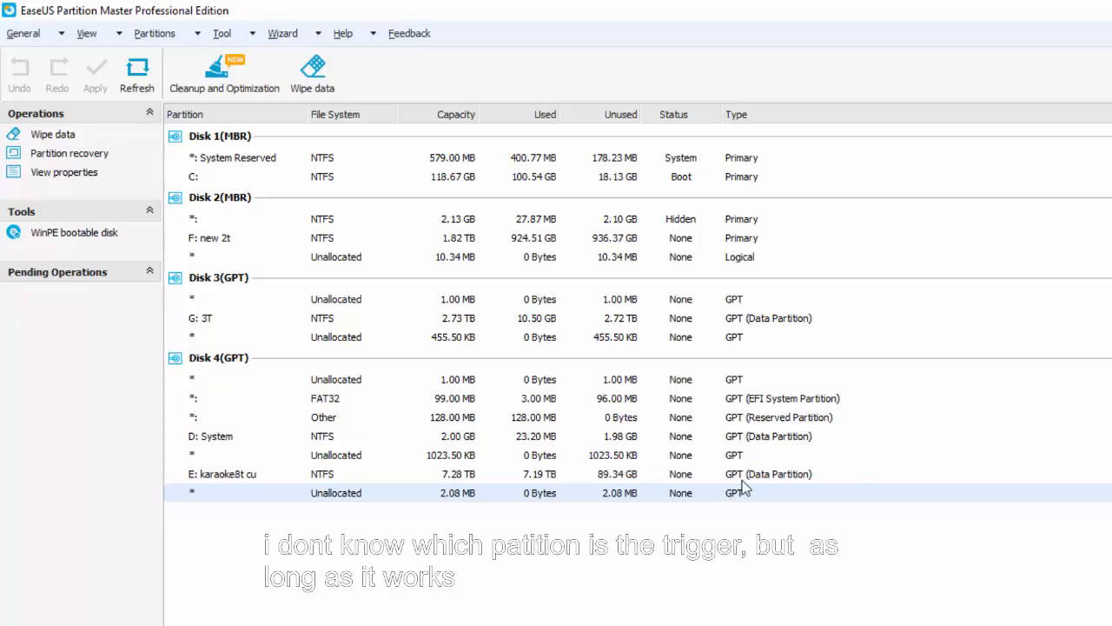
mouse_move(482, 434)
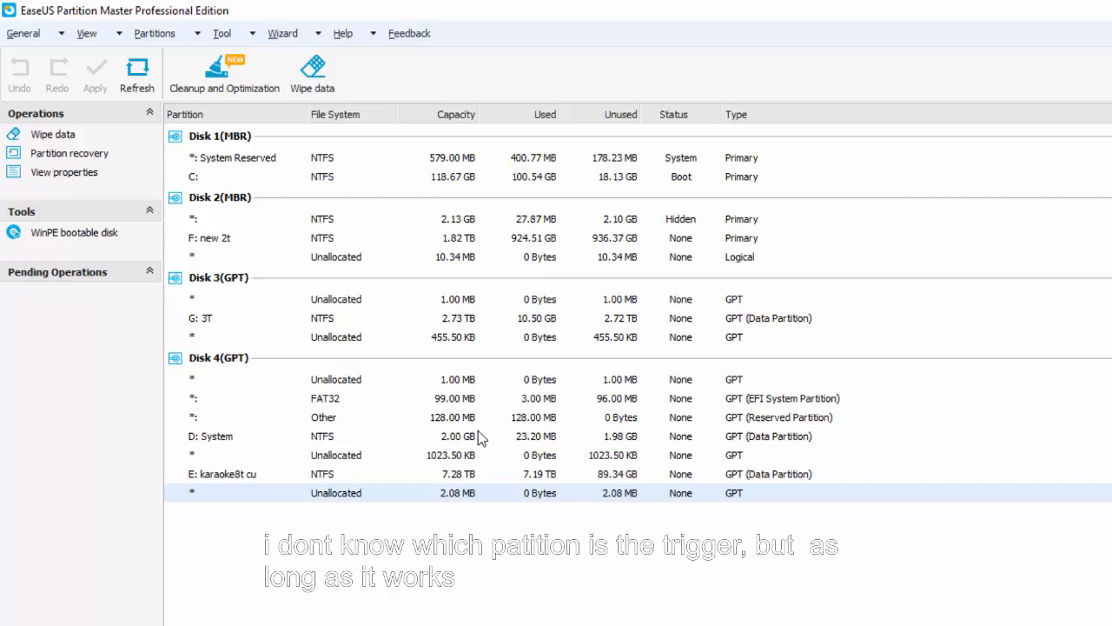
mouse_move(226, 468)
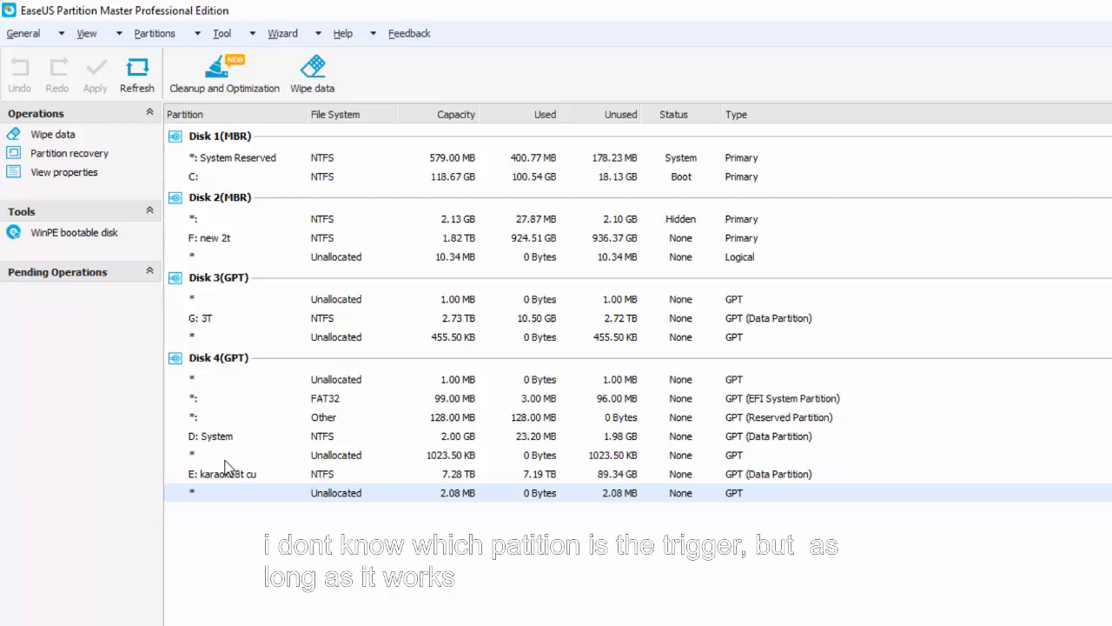
mouse_move(190, 475)
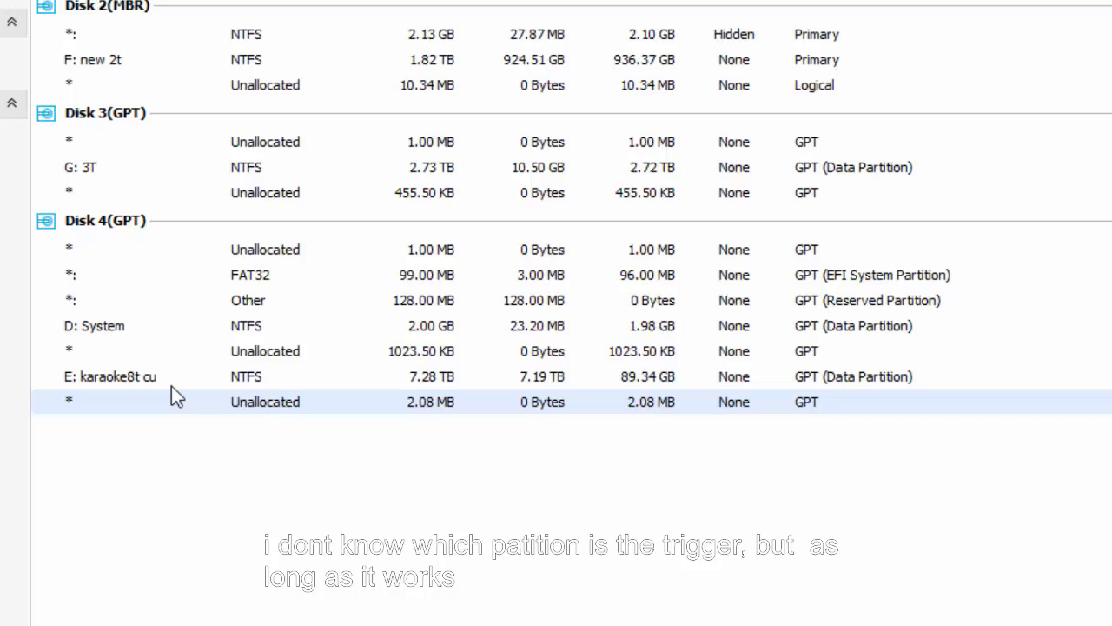
mouse_move(81, 389)
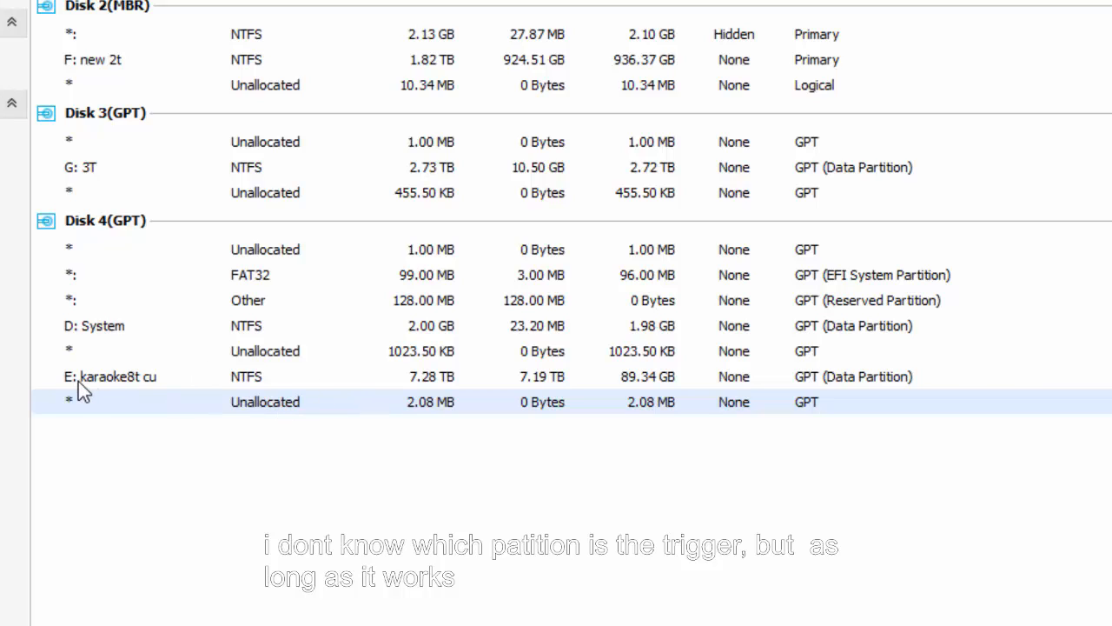
mouse_move(119, 409)
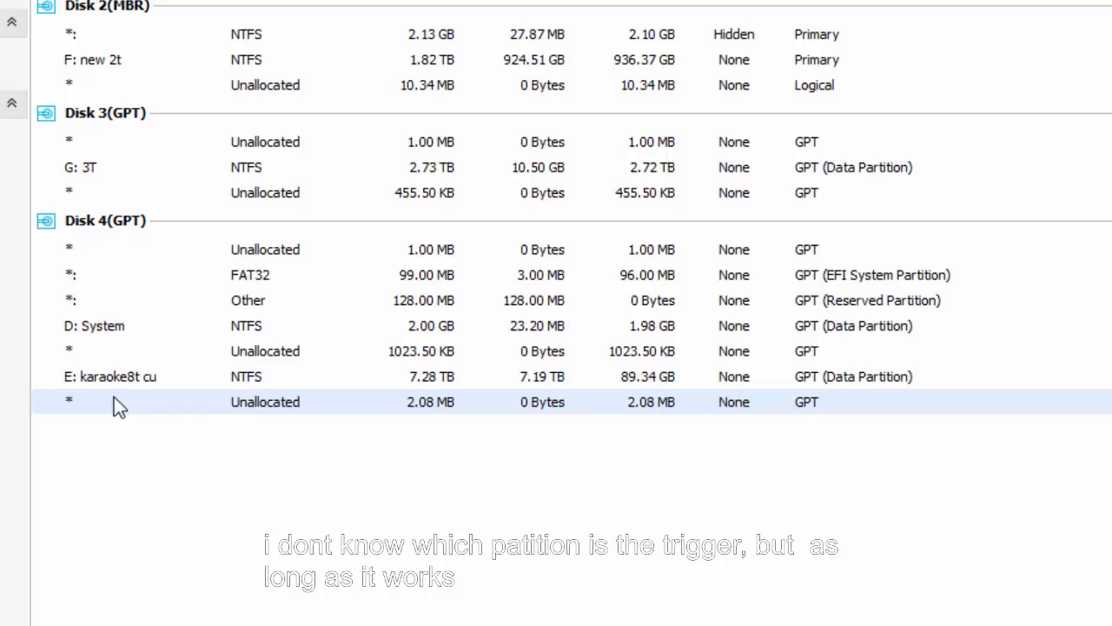
mouse_move(489, 276)
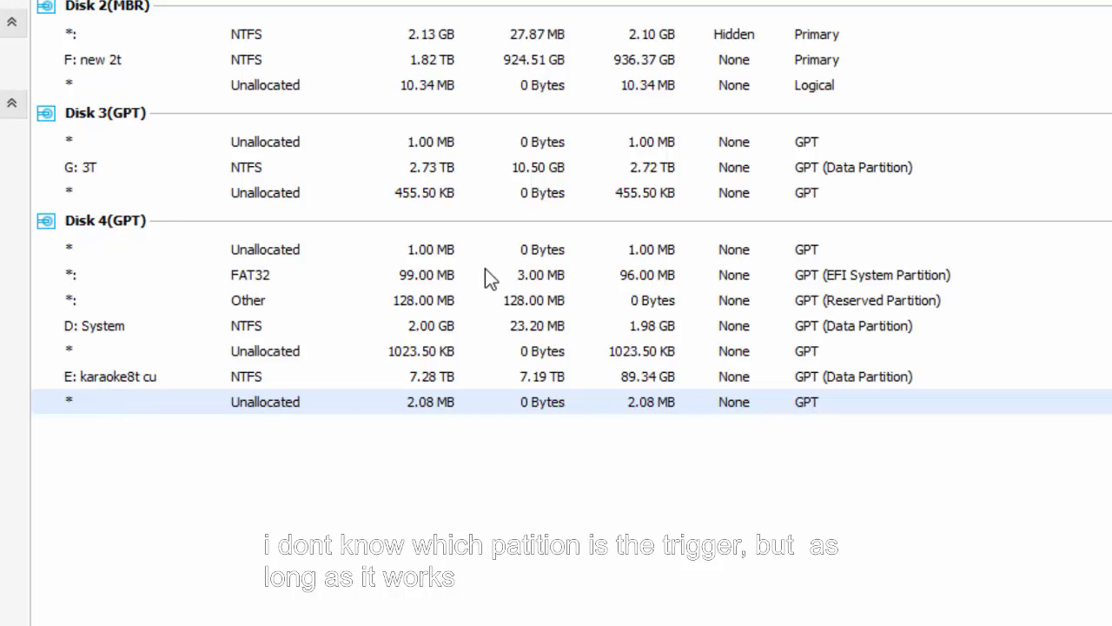
mouse_move(108, 358)
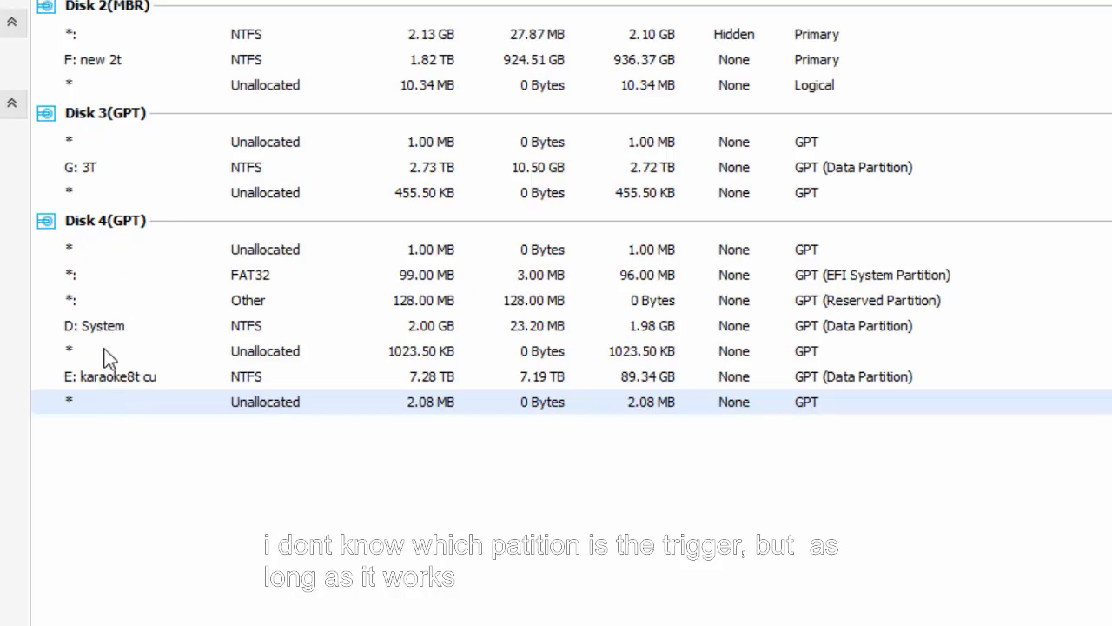
mouse_move(291, 326)
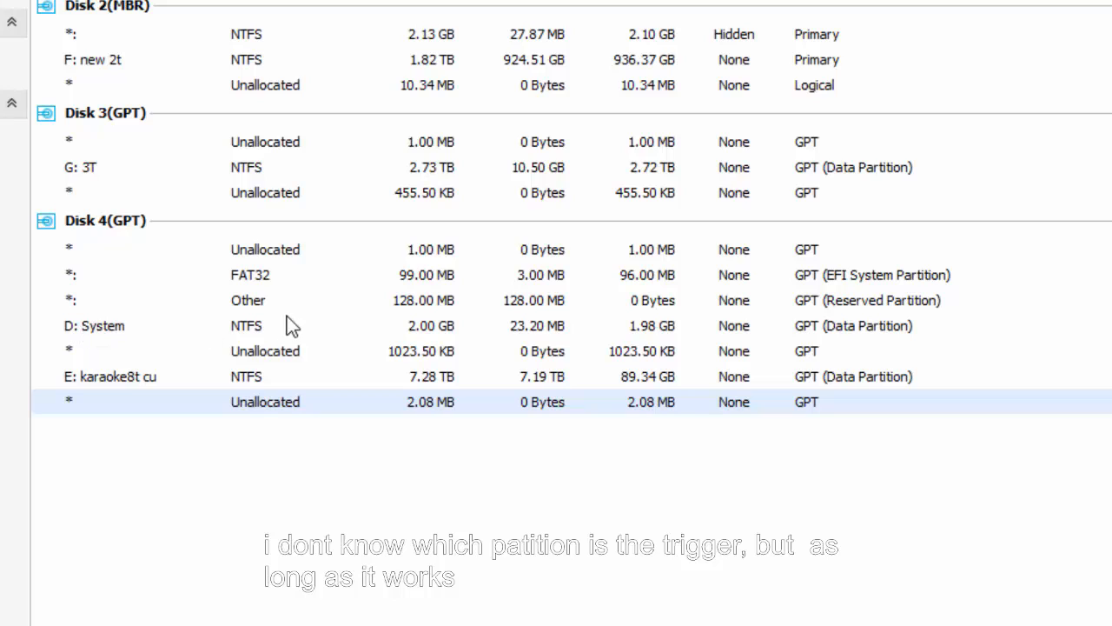
mouse_move(64, 253)
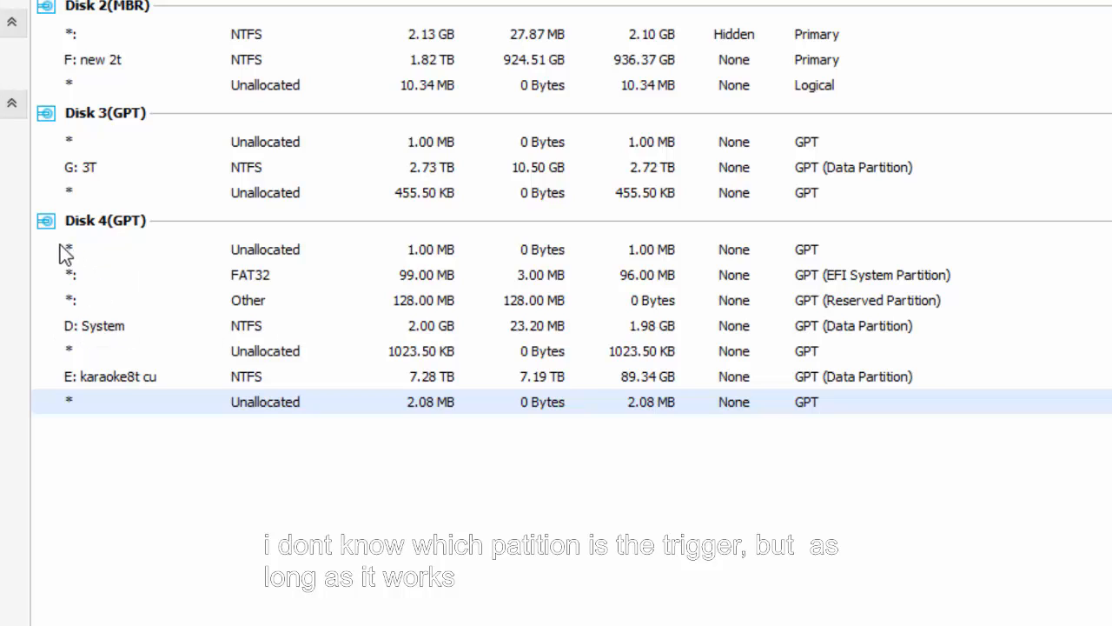
mouse_move(836, 468)
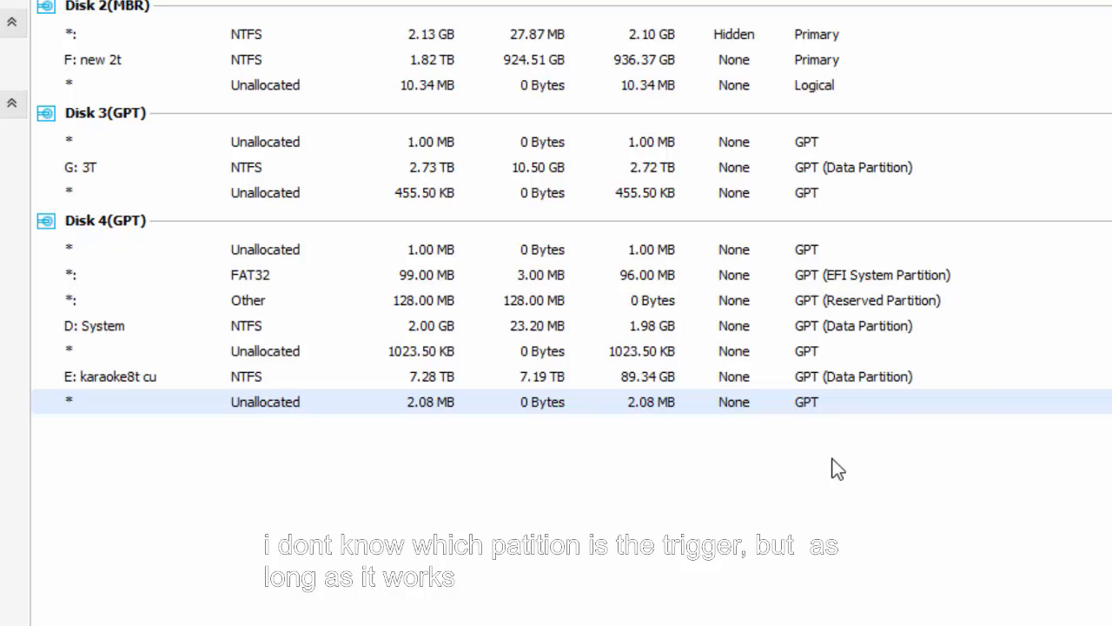
mouse_move(1019, 385)
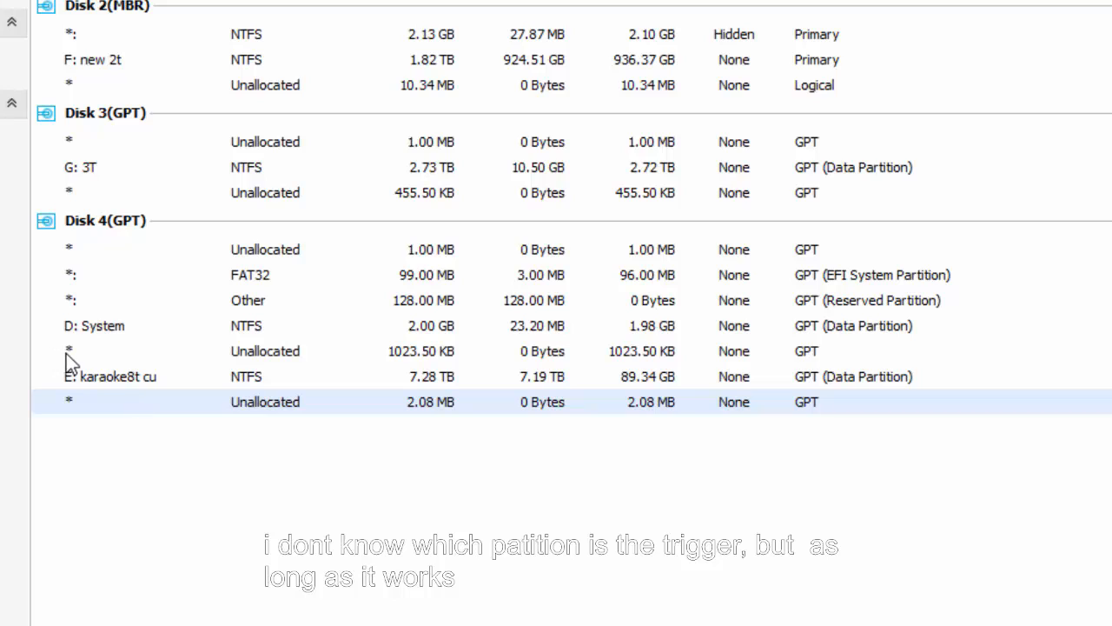
mouse_move(41, 326)
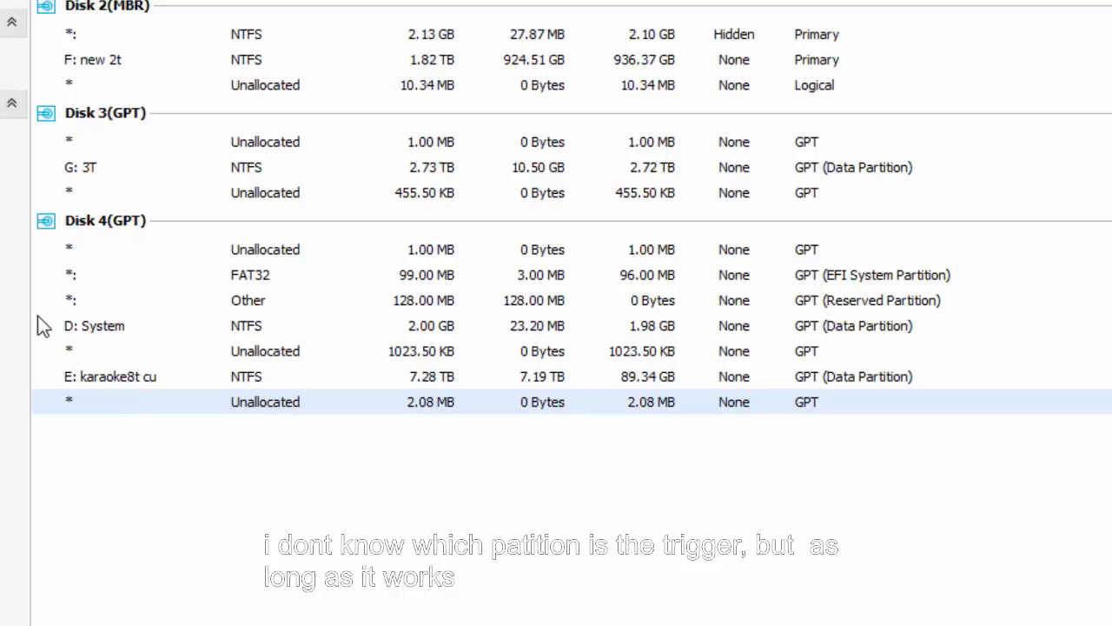
mouse_move(139, 268)
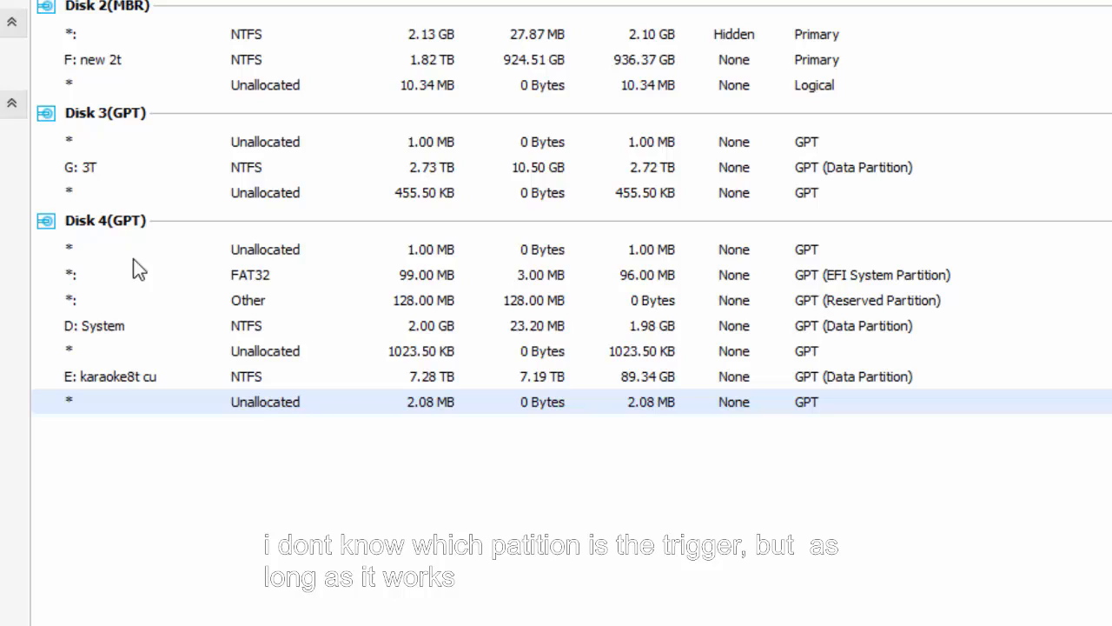
mouse_move(80, 440)
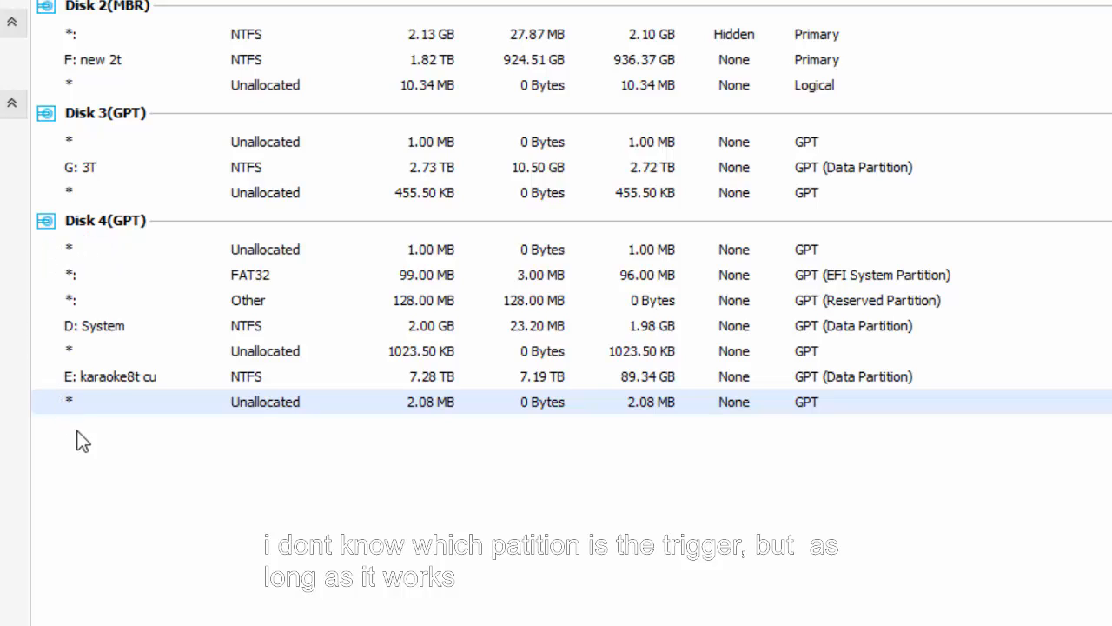
mouse_move(876, 504)
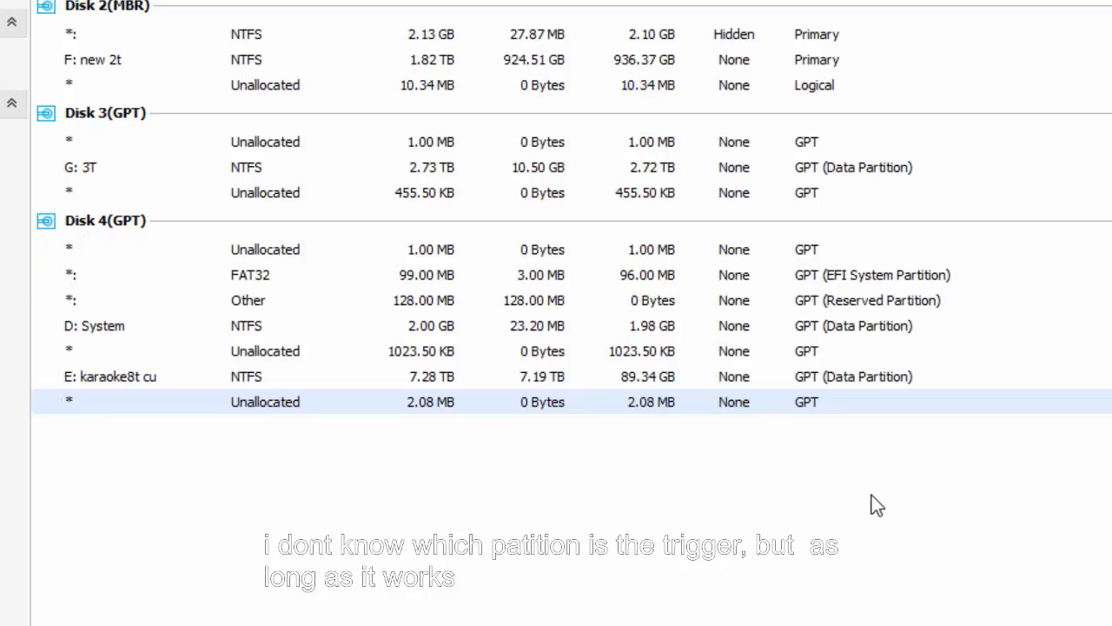
mouse_move(932, 393)
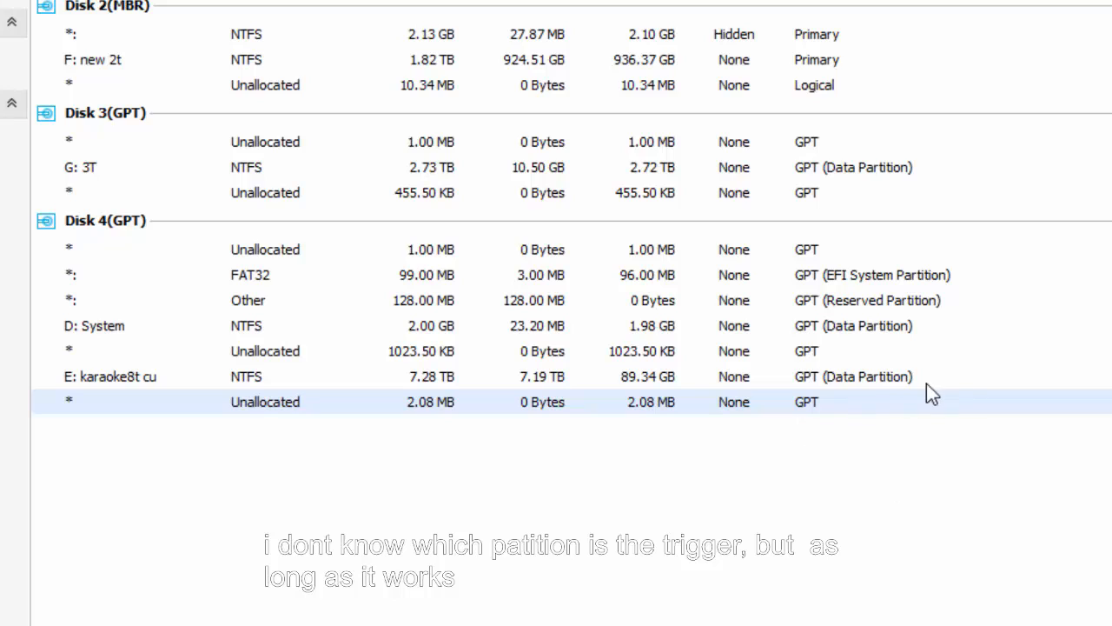
mouse_move(911, 395)
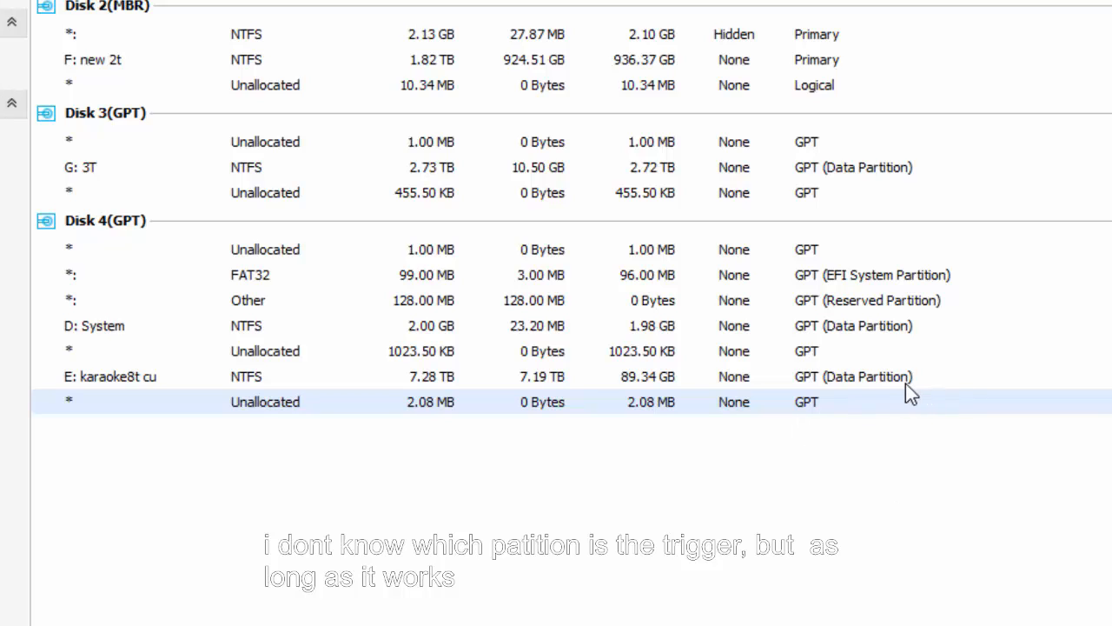
mouse_move(184, 405)
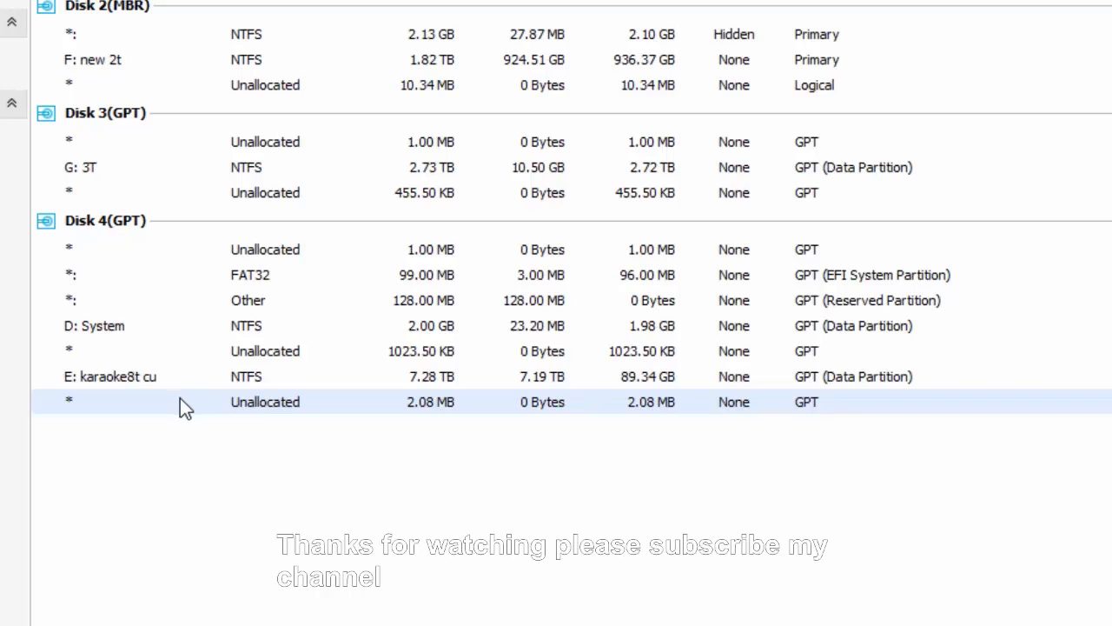
mouse_move(154, 434)
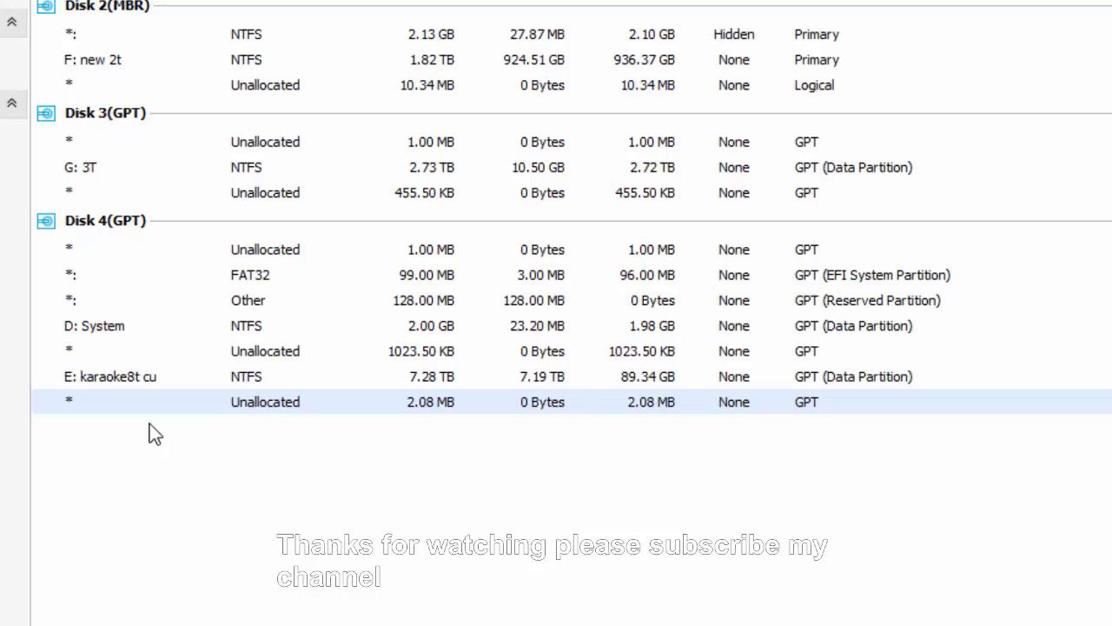
mouse_move(189, 485)
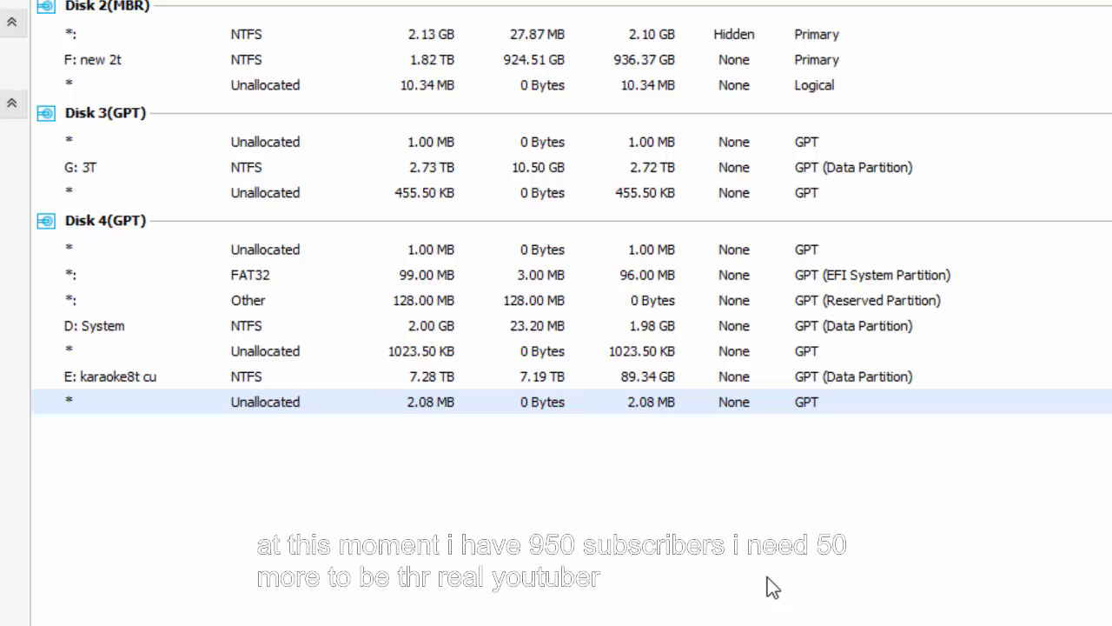
mouse_move(428, 496)
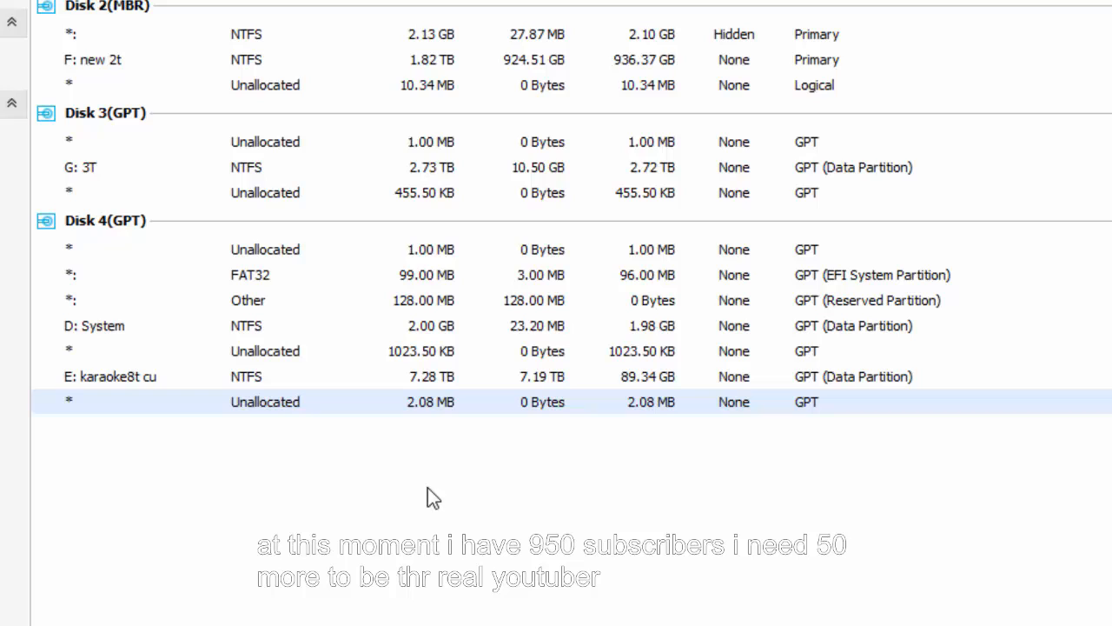
mouse_move(76, 334)
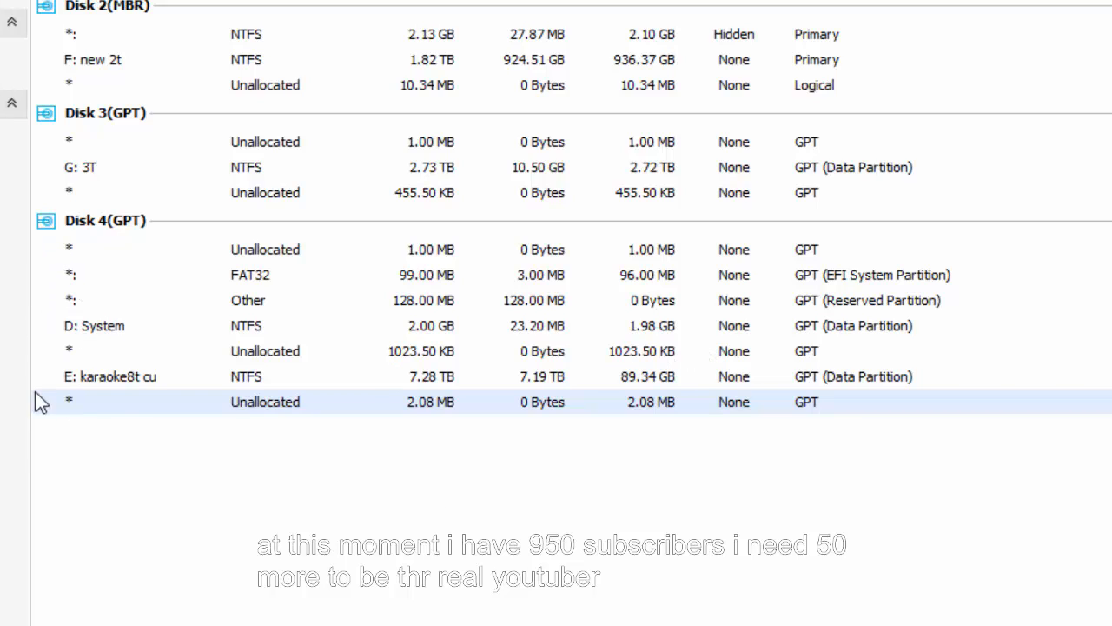
mouse_move(48, 328)
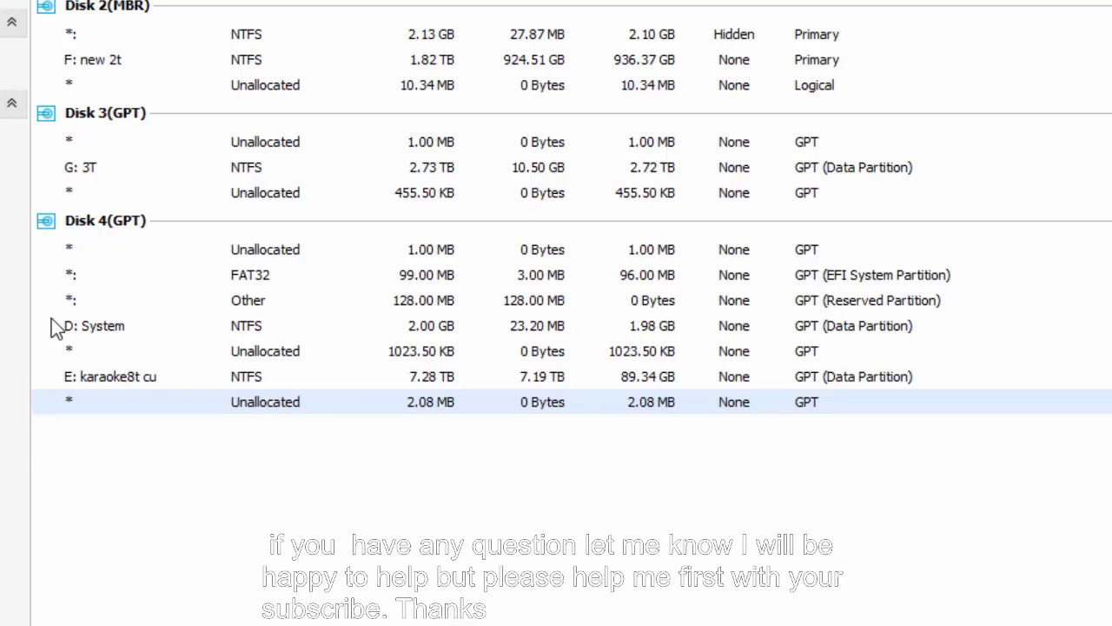
mouse_move(54, 262)
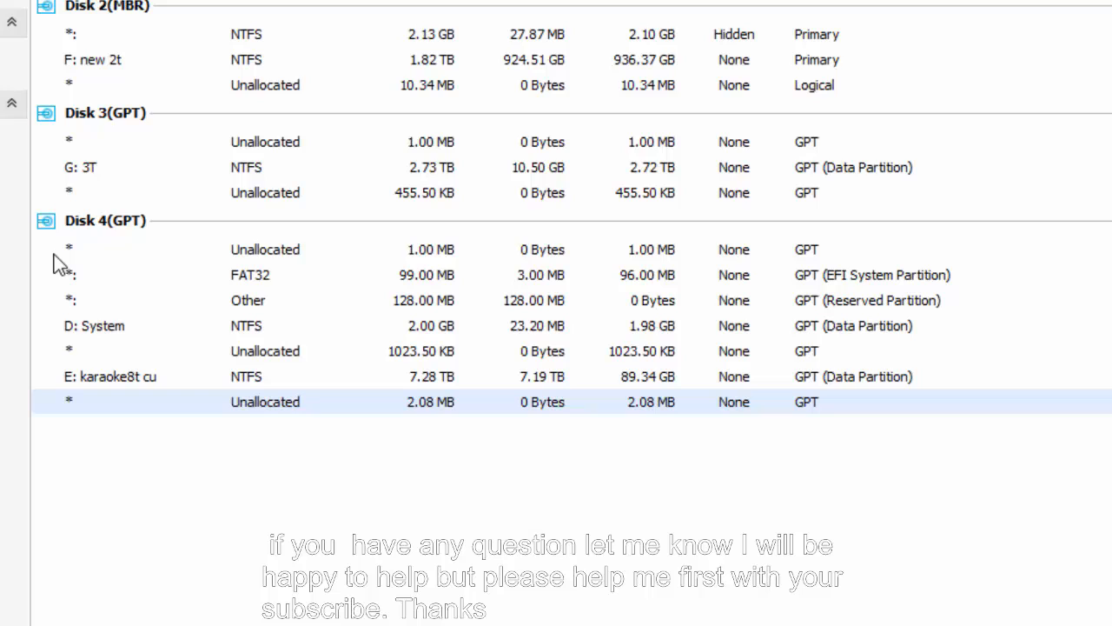
mouse_move(107, 423)
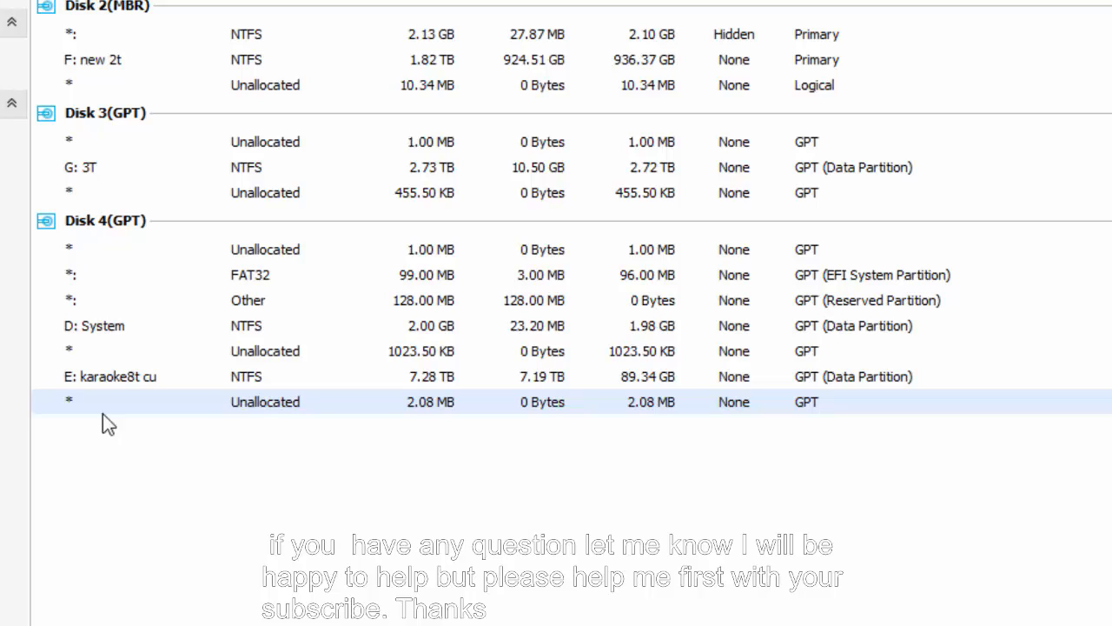
mouse_move(211, 506)
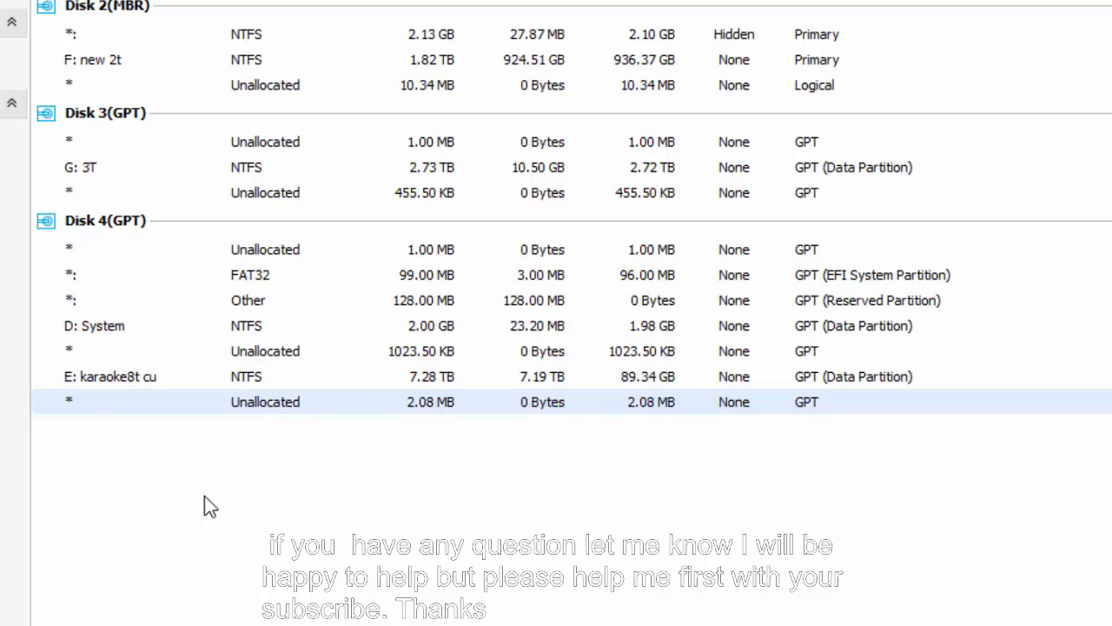
mouse_move(336, 522)
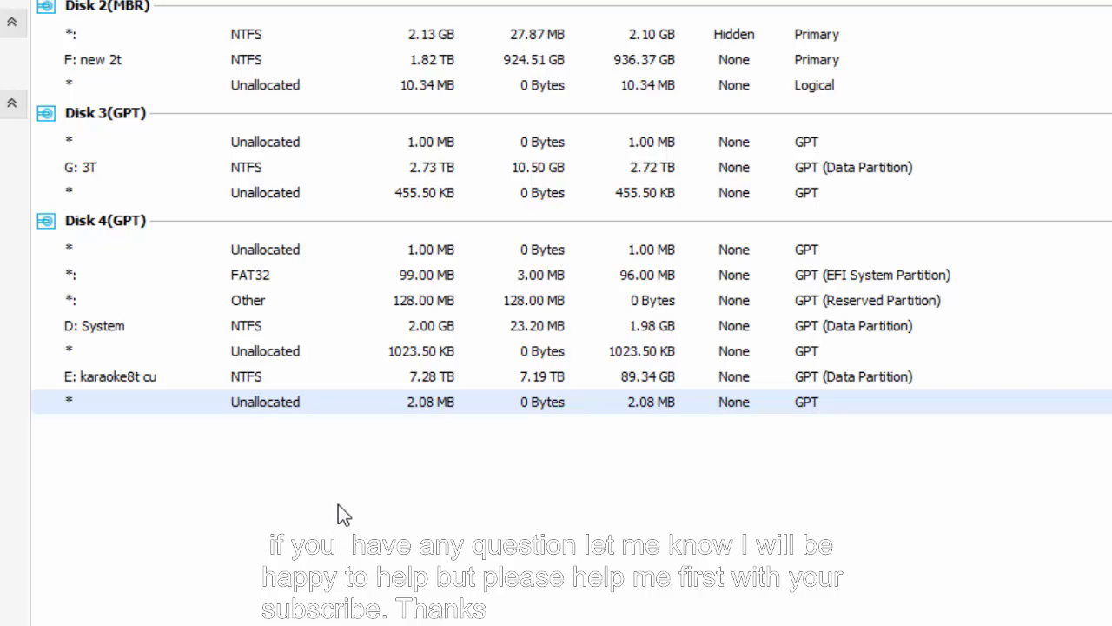
mouse_move(107, 471)
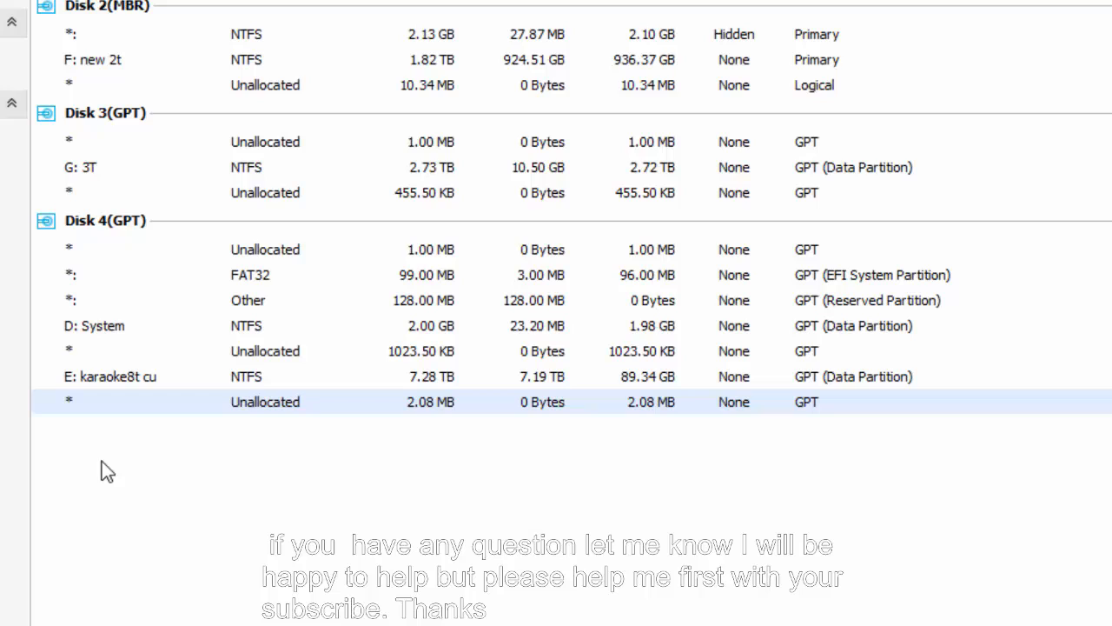